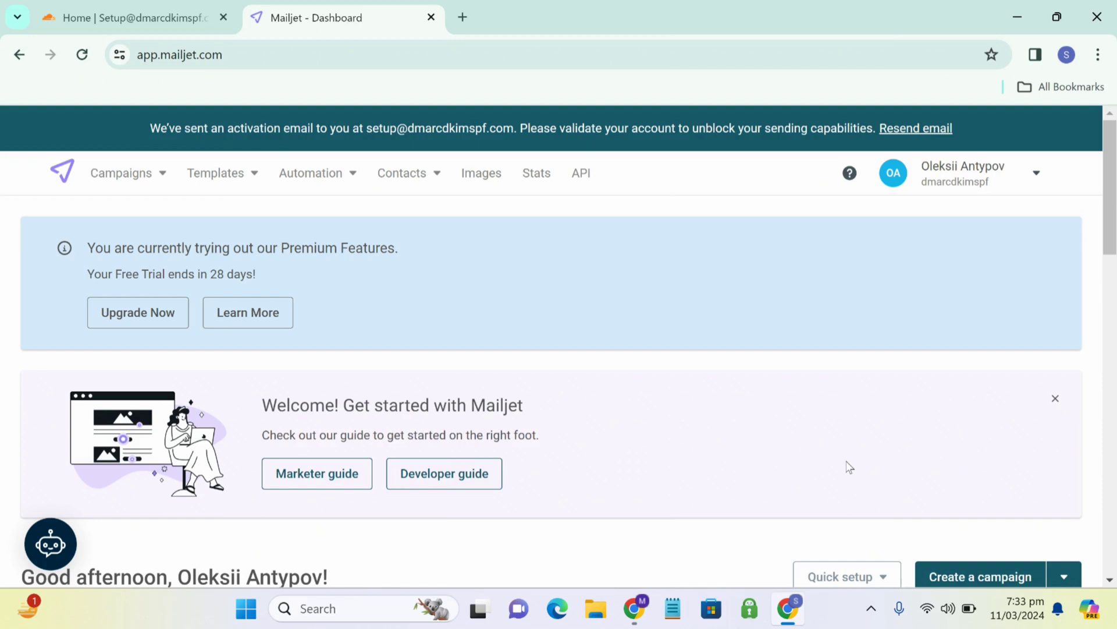
pyautogui.moveTo(922, 542)
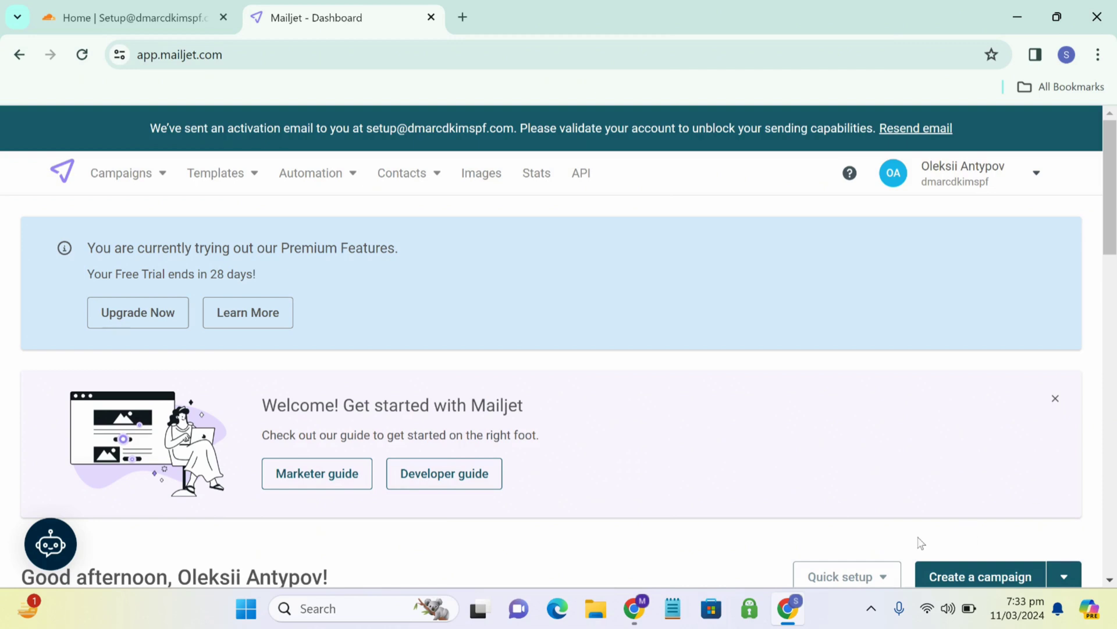
# Reach the Domains and senders page via Quick setup's Domain authentication shortcut
pyautogui.scroll(-3)
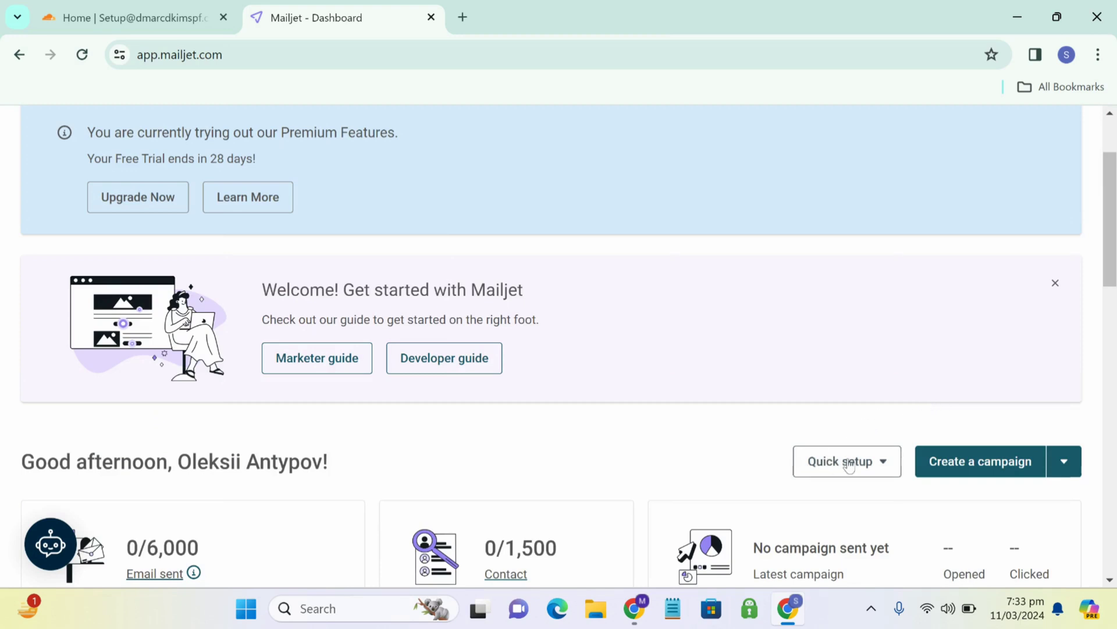
pyautogui.click(845, 461)
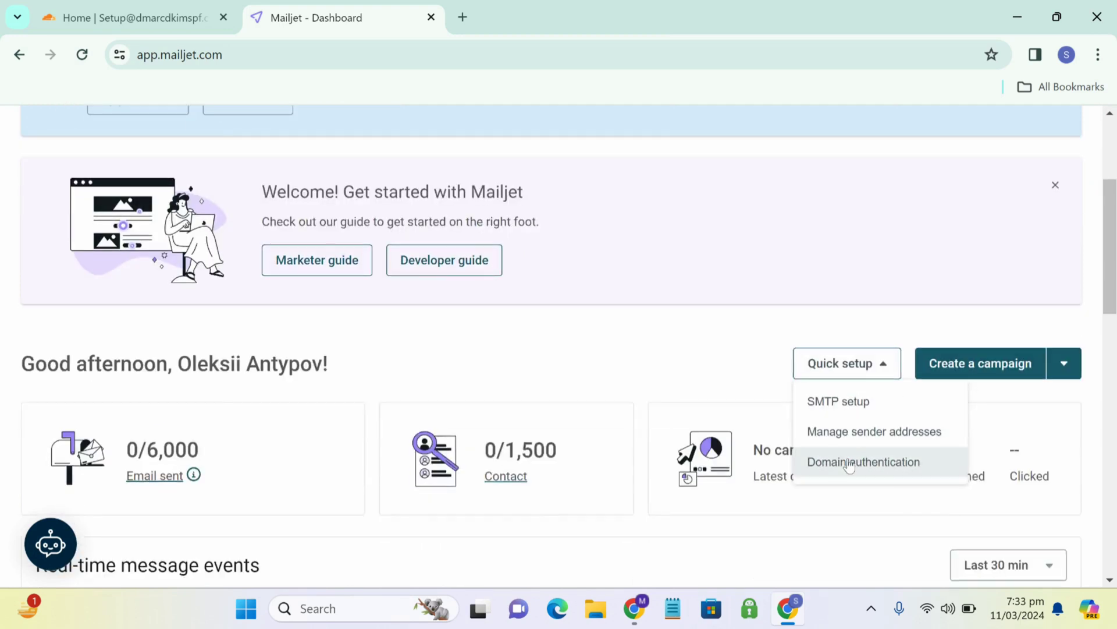
pyautogui.click(863, 462)
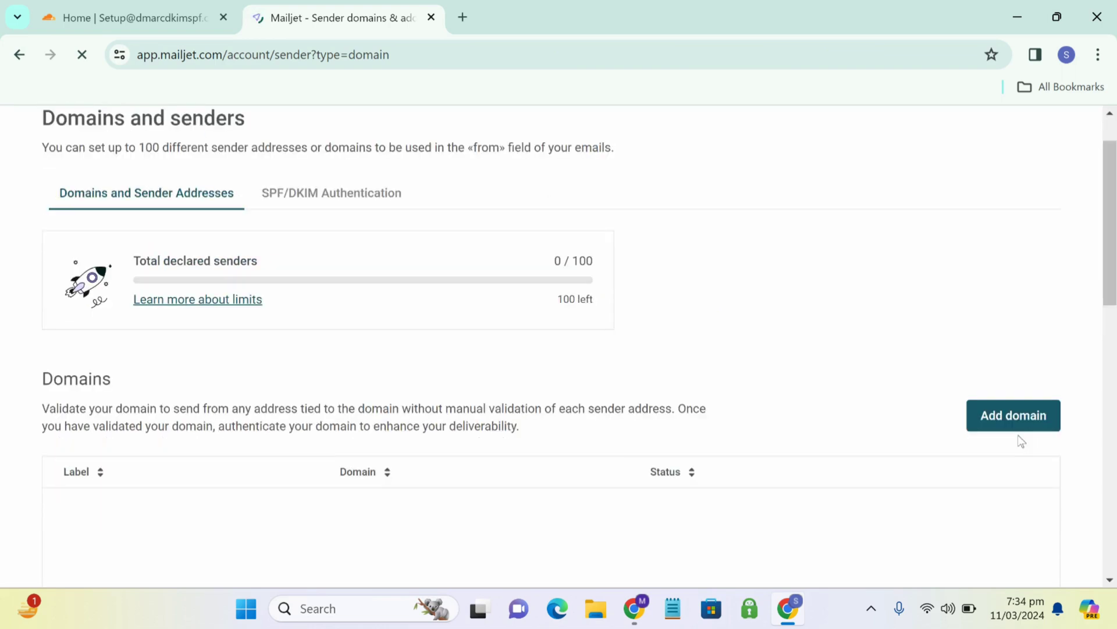
# Add domain dmarcdkimspf.com with label dmarcdkimspf and reach its validation page
pyautogui.click(1013, 415)
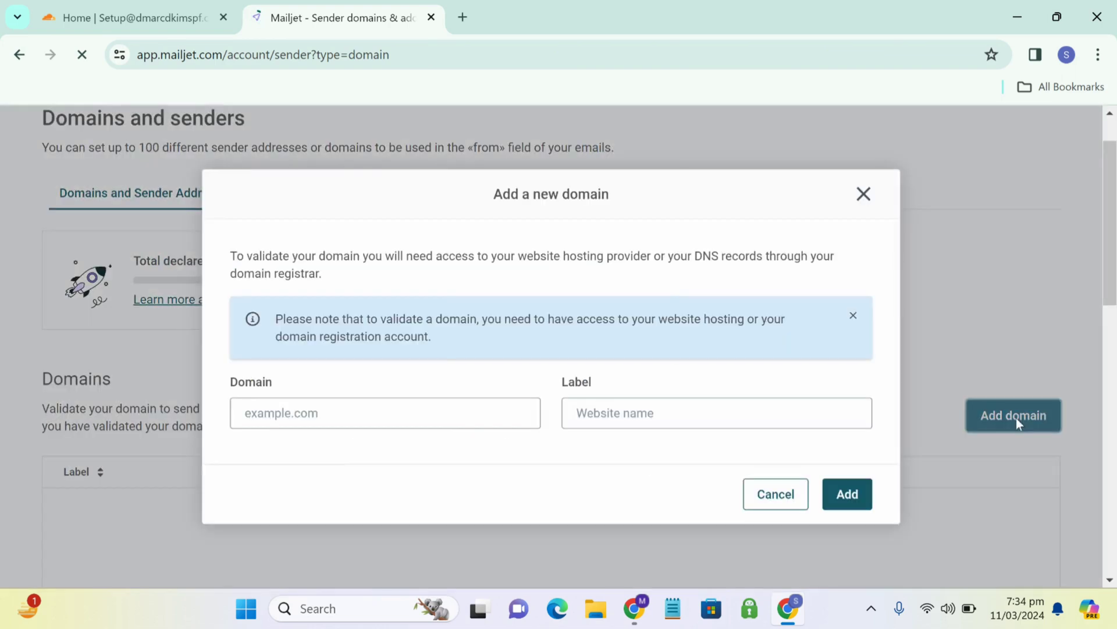
pyautogui.write('dmarcdkimspf.com')
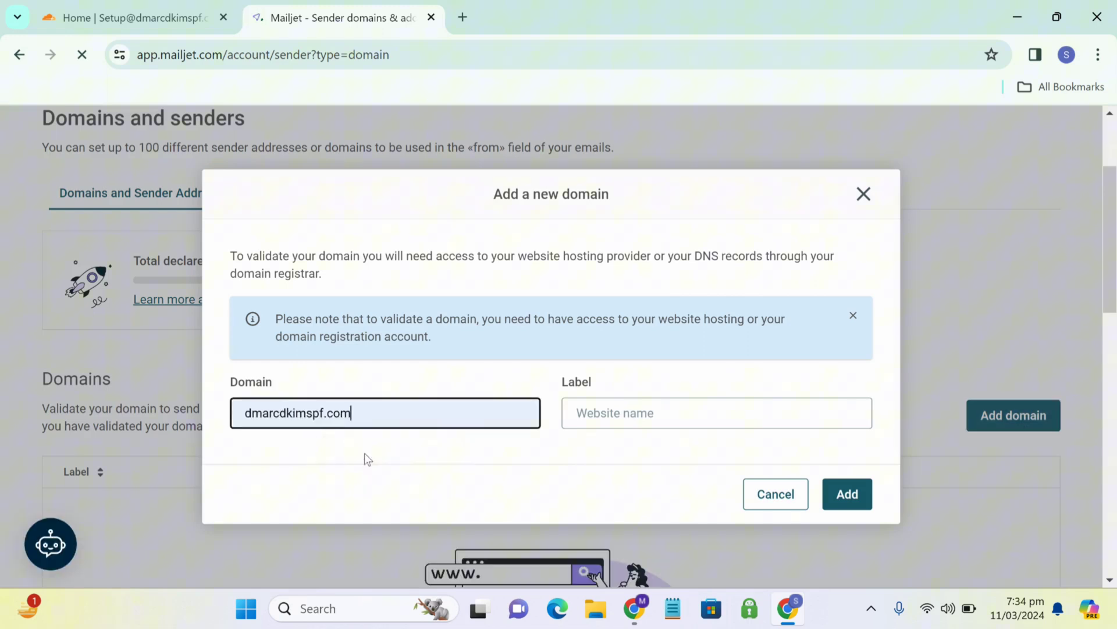
pyautogui.write('dmarcdkimspf')
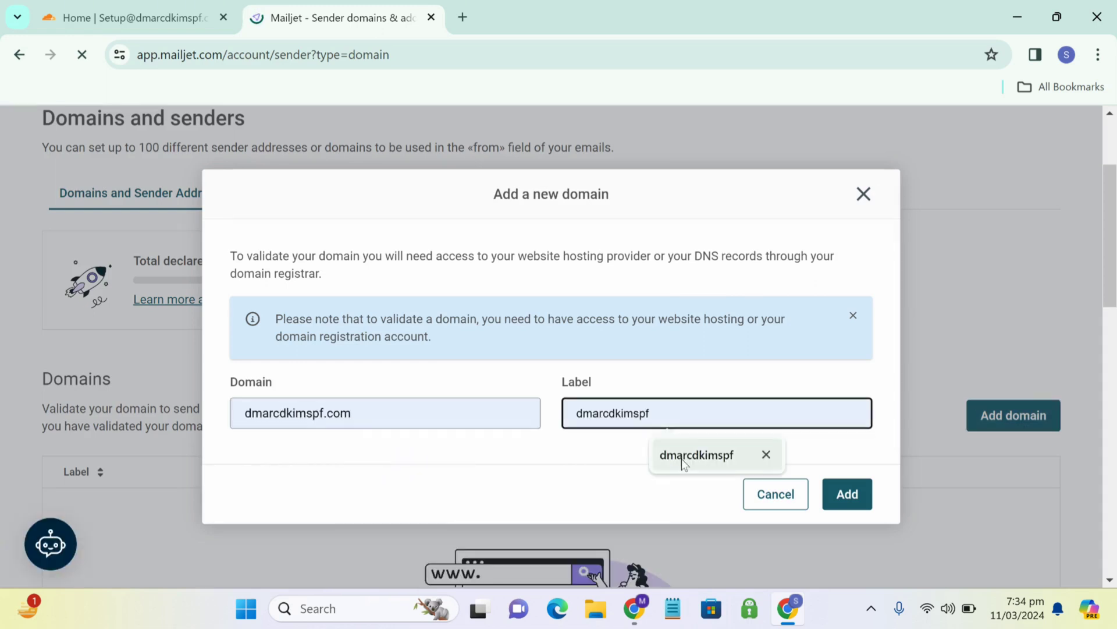
pyautogui.click(847, 494)
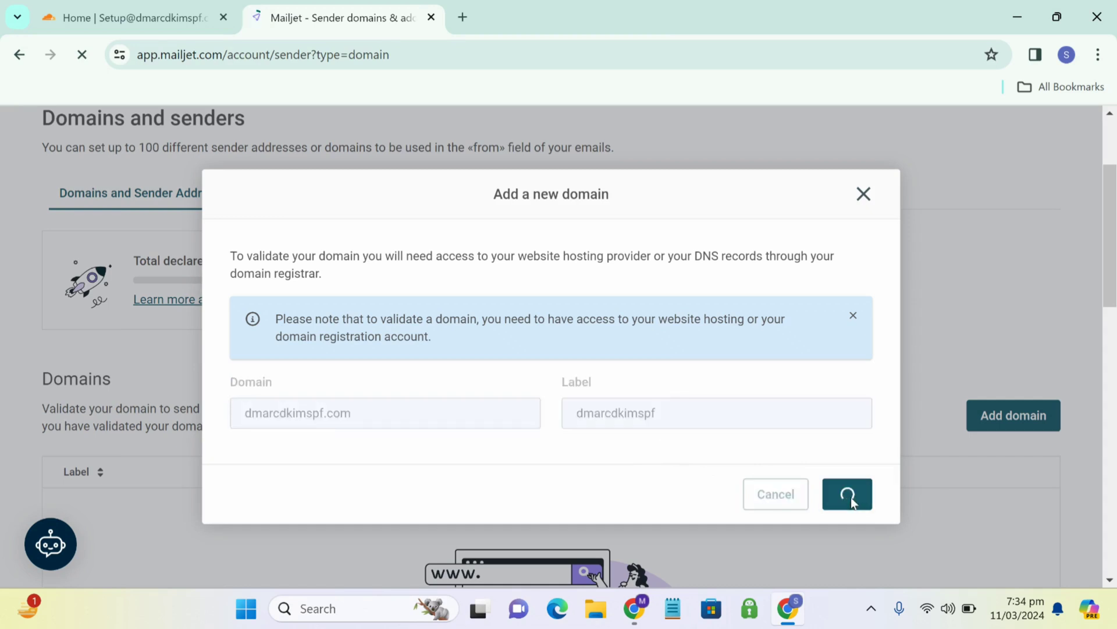
pyautogui.click(846, 493)
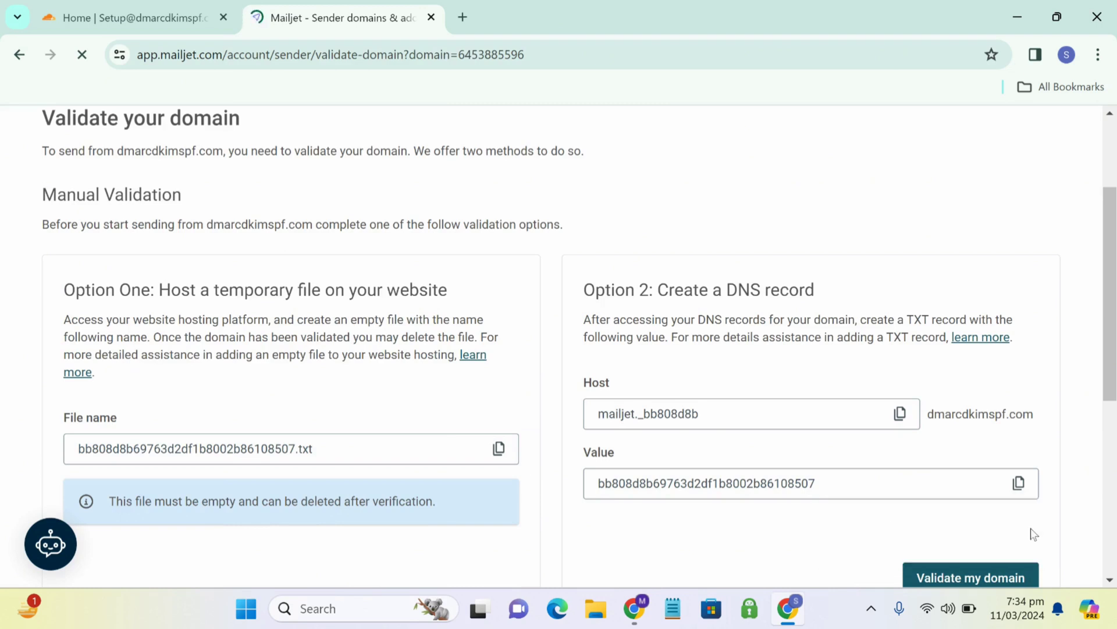
# In Cloudflare, open the dmarcdkimspf.com site's DNS Records list
pyautogui.click(242, 54)
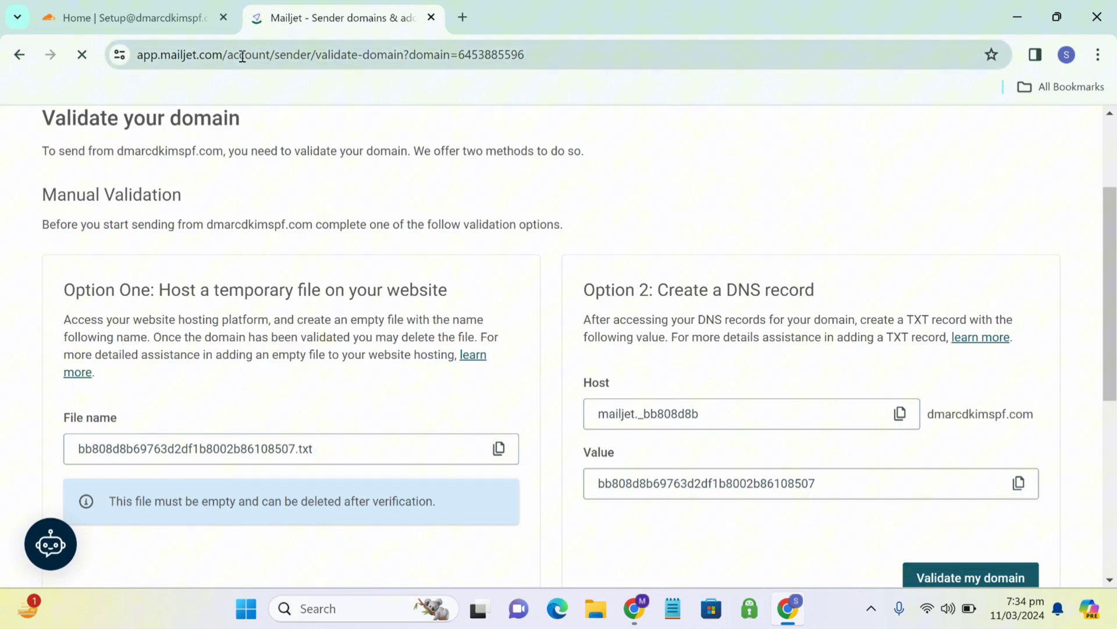
pyautogui.click(128, 16)
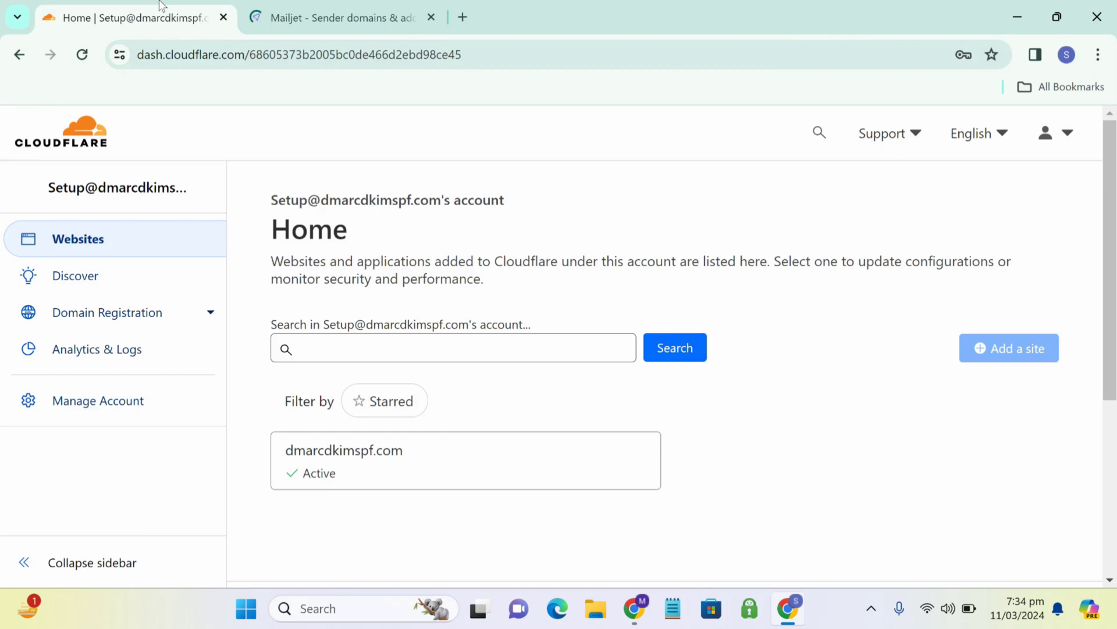
pyautogui.click(453, 348)
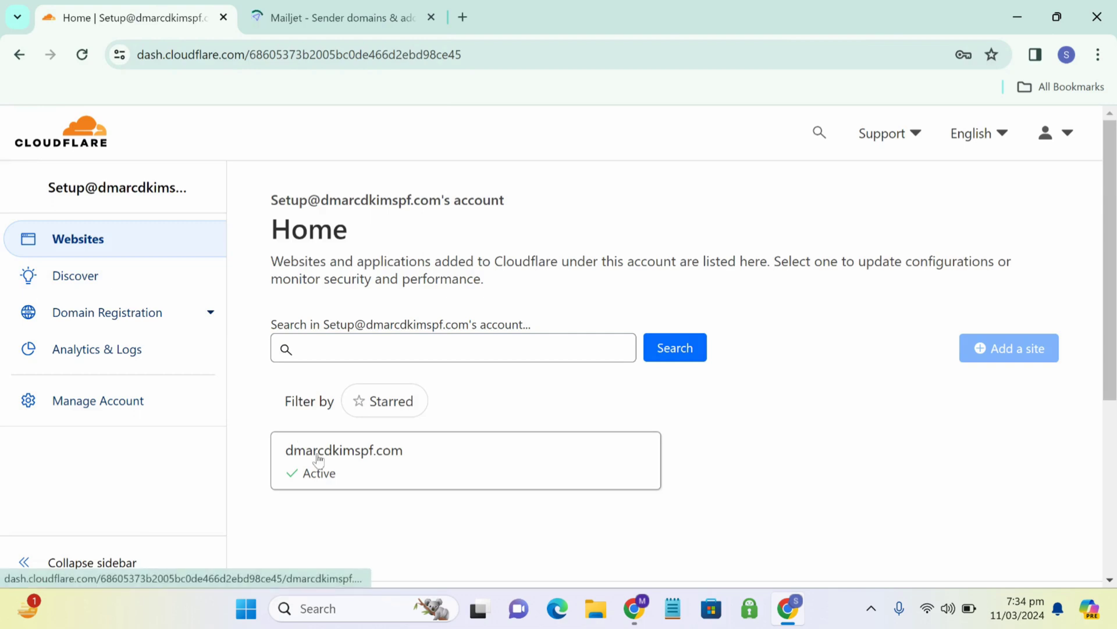
pyautogui.click(344, 450)
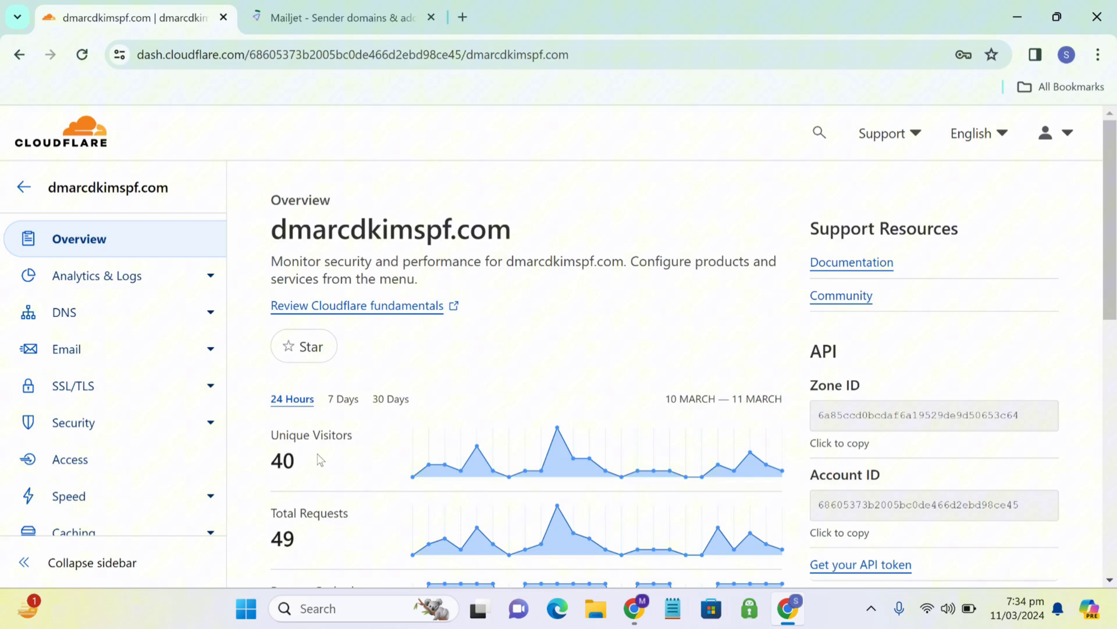
pyautogui.click(64, 312)
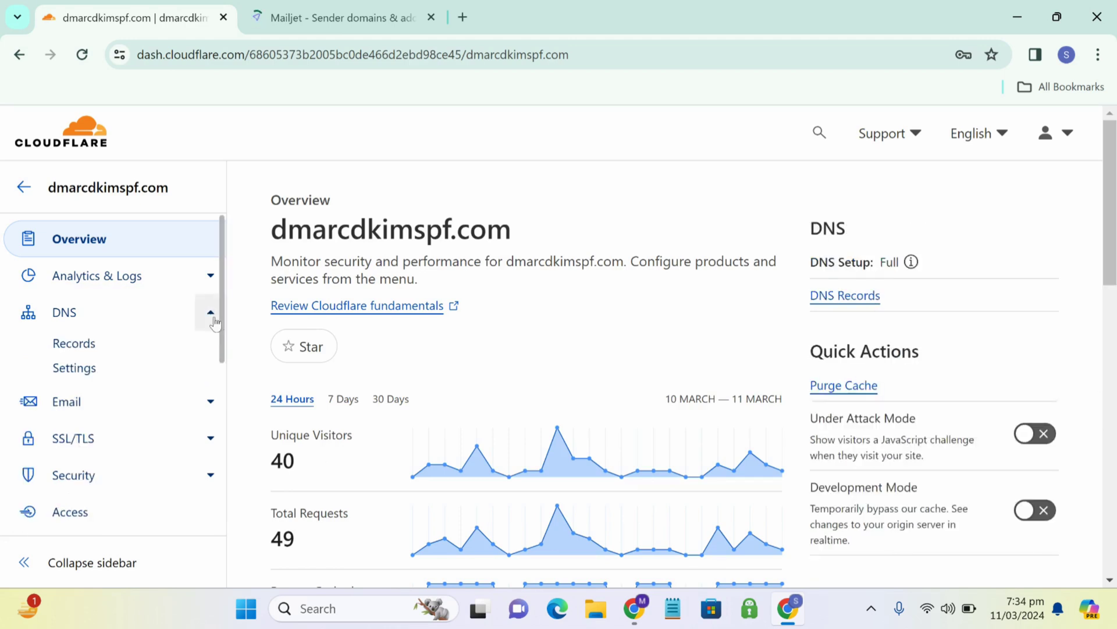
pyautogui.click(73, 343)
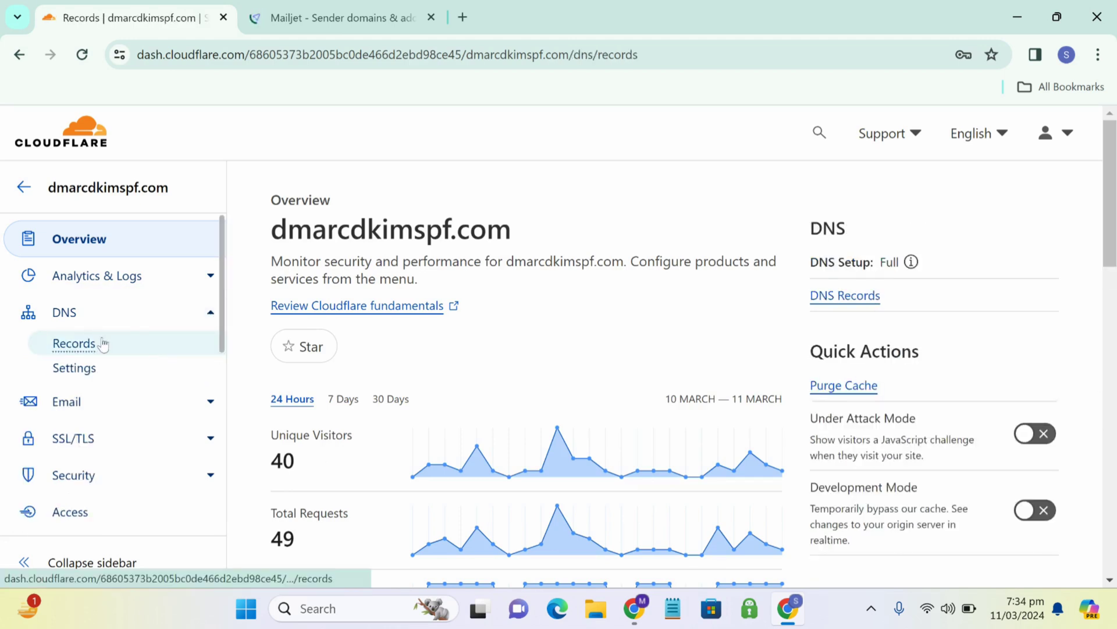
pyautogui.click(74, 342)
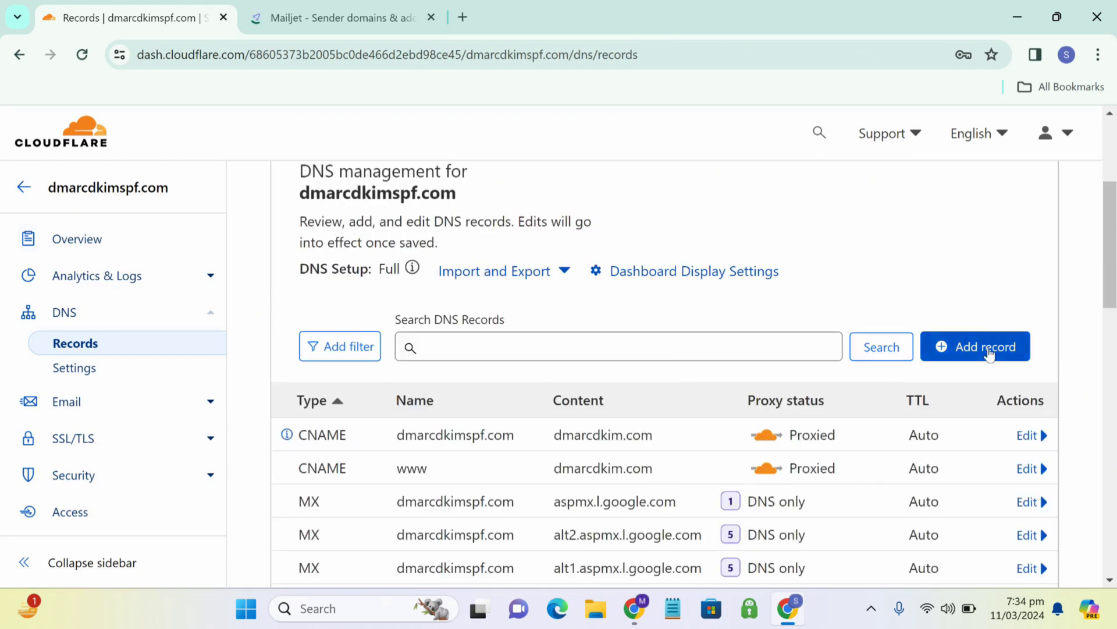
# Start a new TXT record and copy the mailjet._bb808d8b host from Mailjet's validation page
pyautogui.click(976, 347)
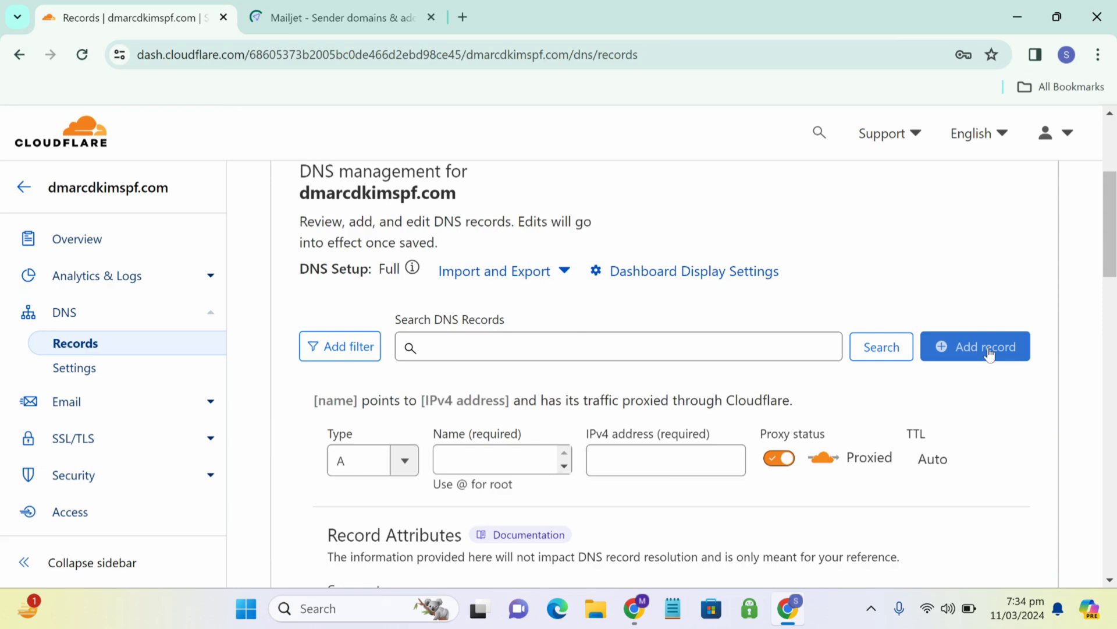
pyautogui.click(342, 17)
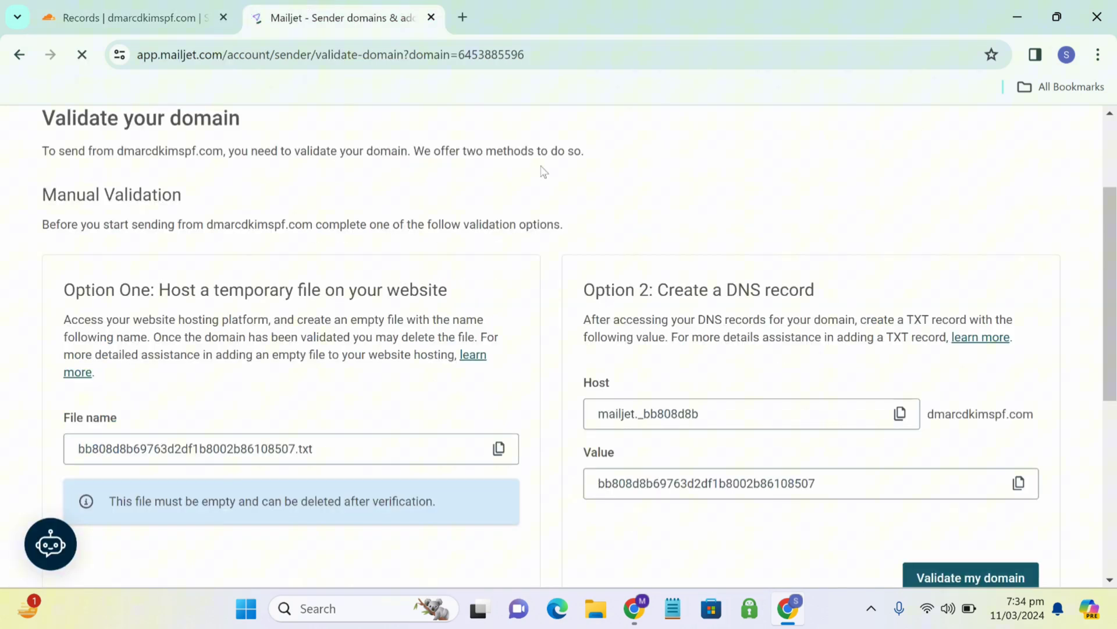
pyautogui.tripleClick(734, 413)
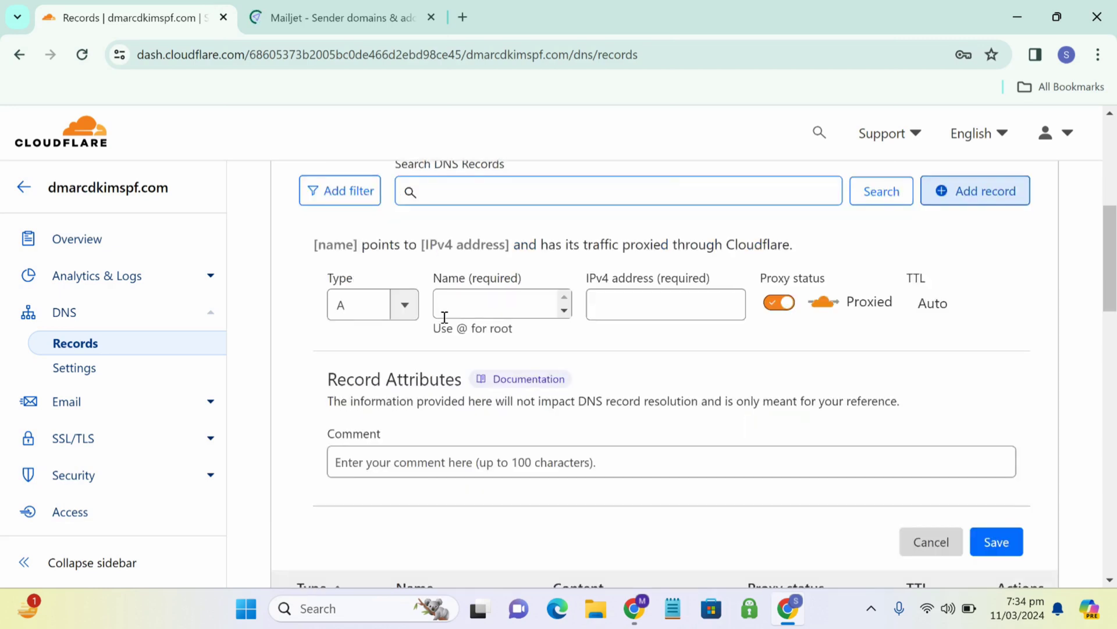
pyautogui.click(372, 304)
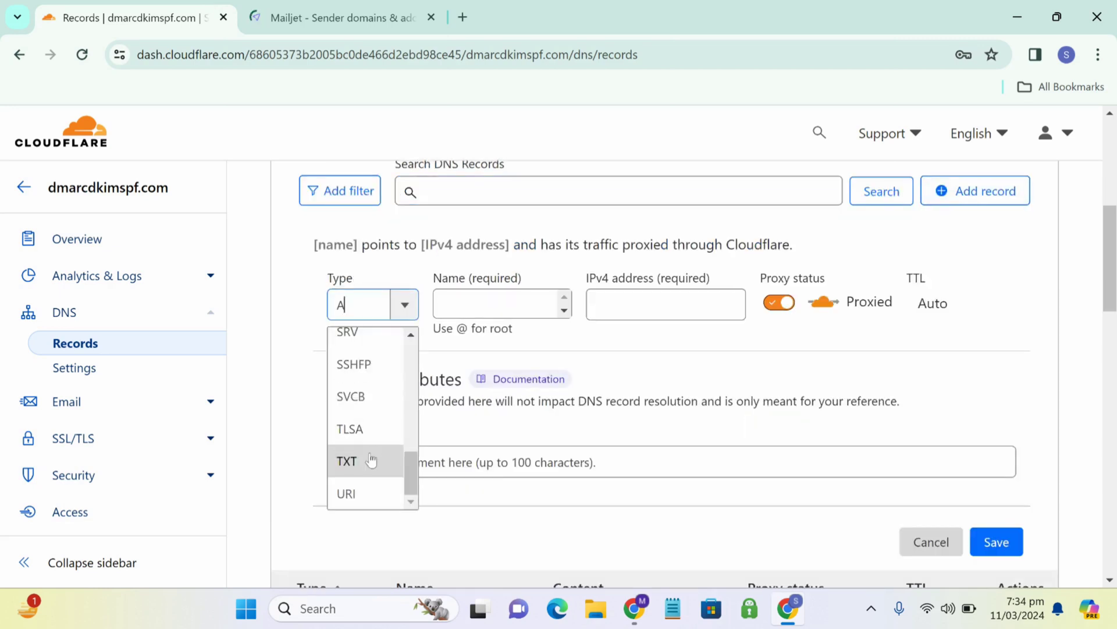
pyautogui.click(347, 460)
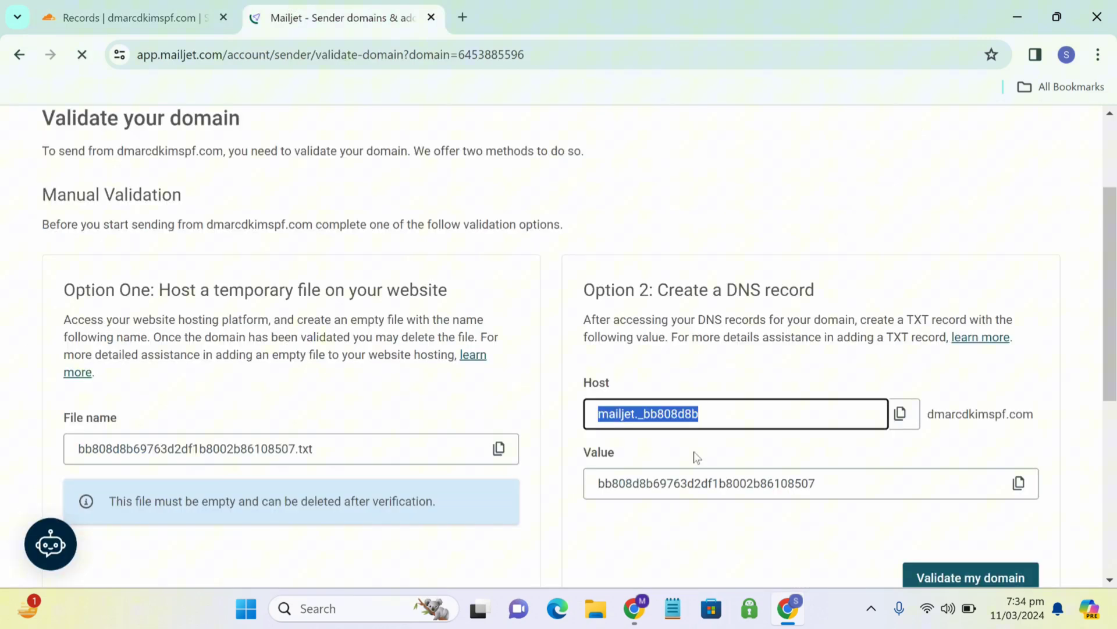
pyautogui.click(791, 483)
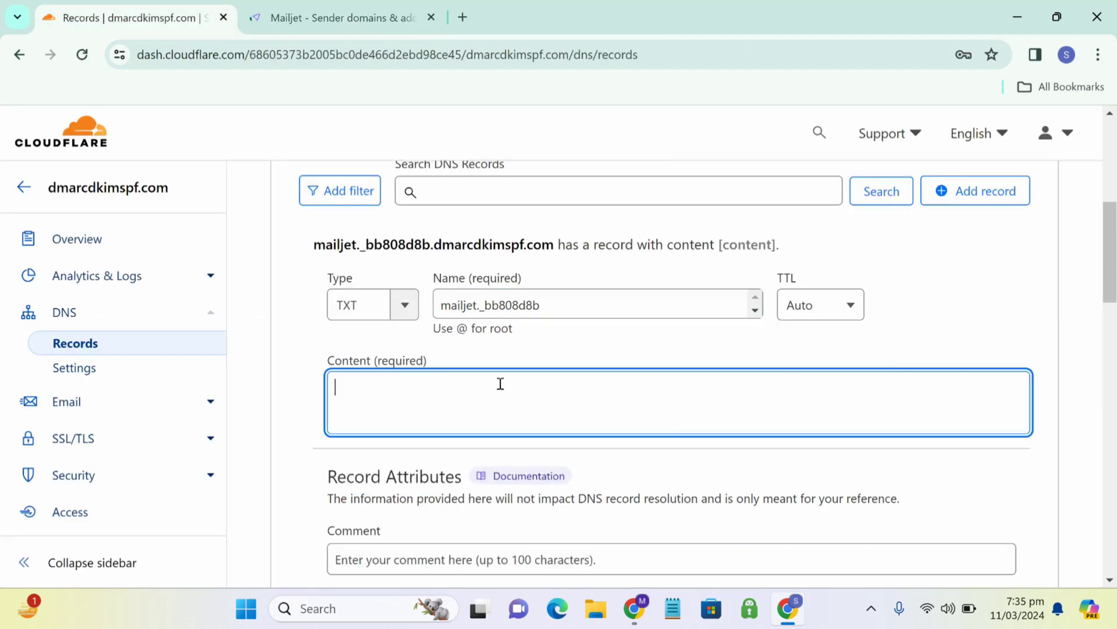
# Save the mailjet._bb808d8b verification TXT record into the DNS list
pyautogui.scroll(-3)
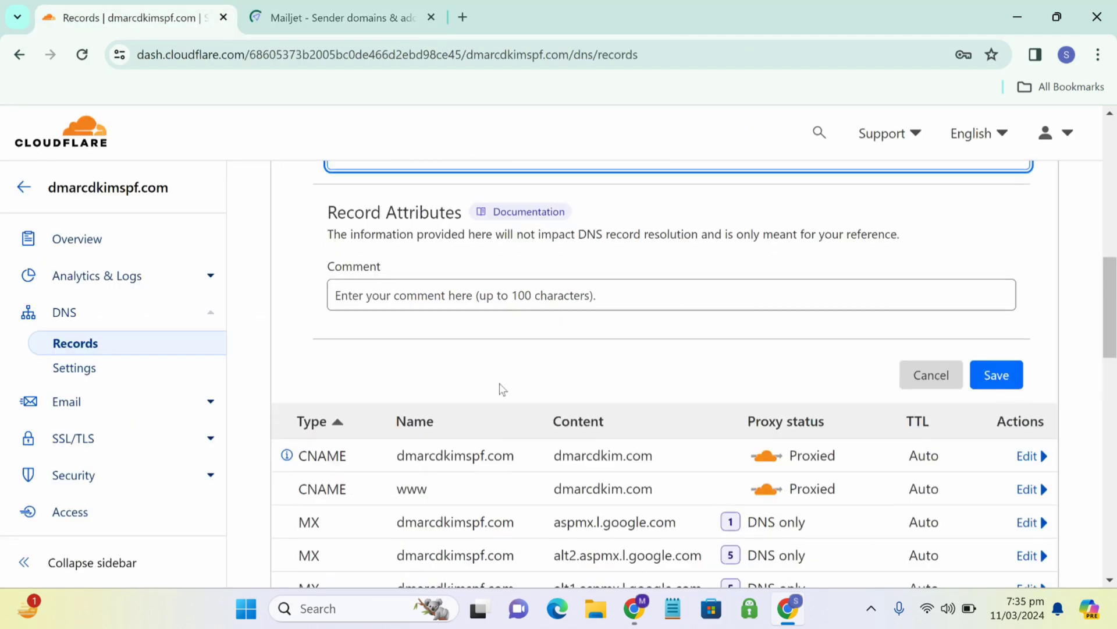
pyautogui.click(996, 375)
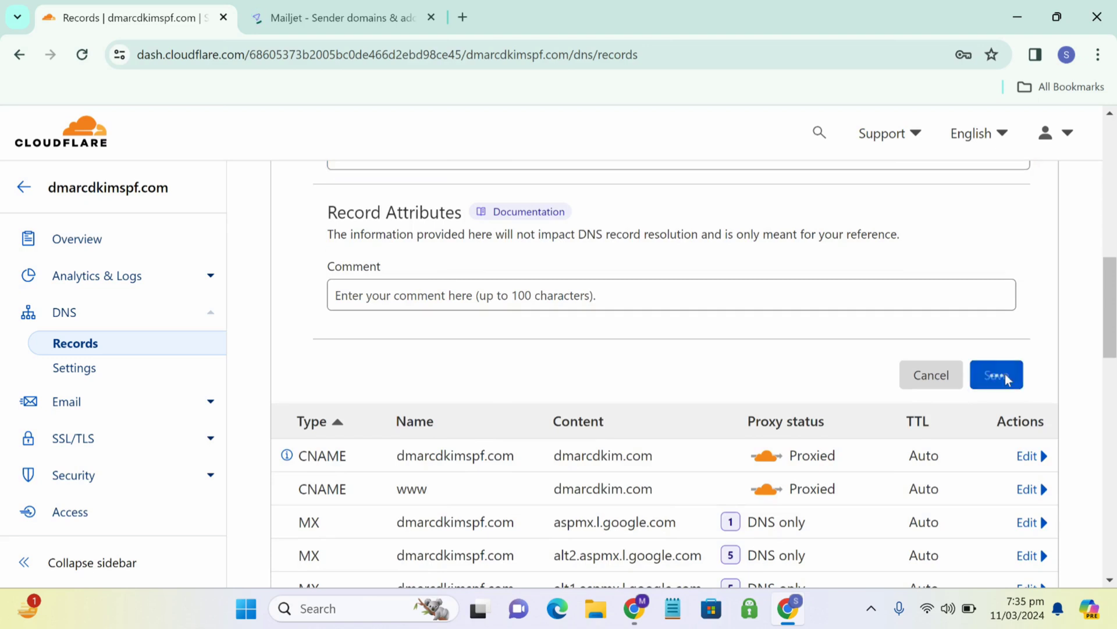
pyautogui.click(996, 375)
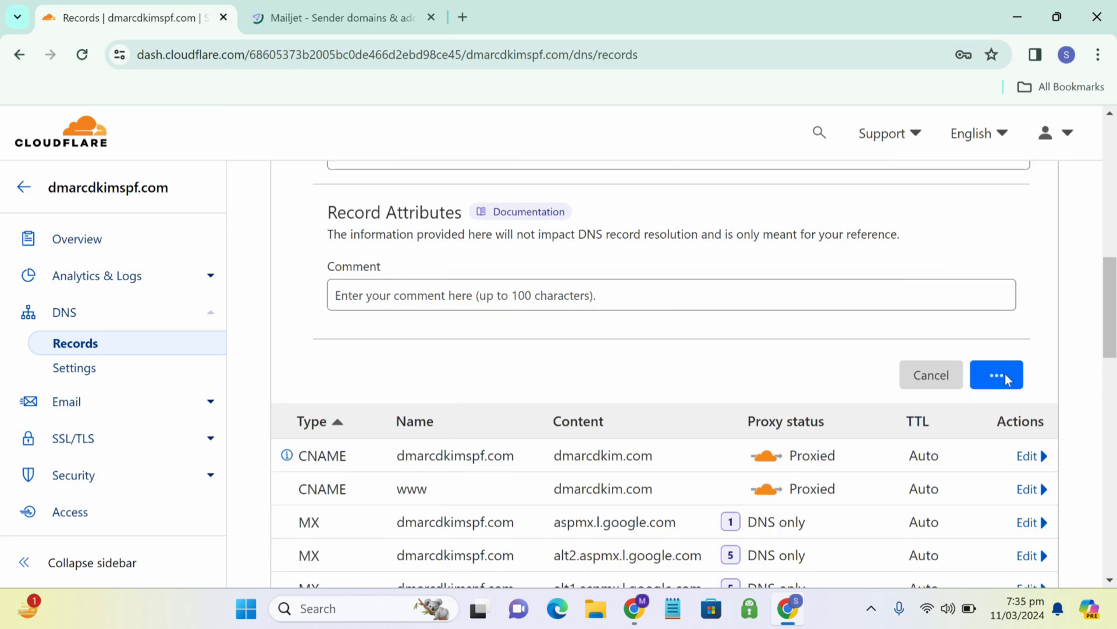
pyautogui.click(996, 375)
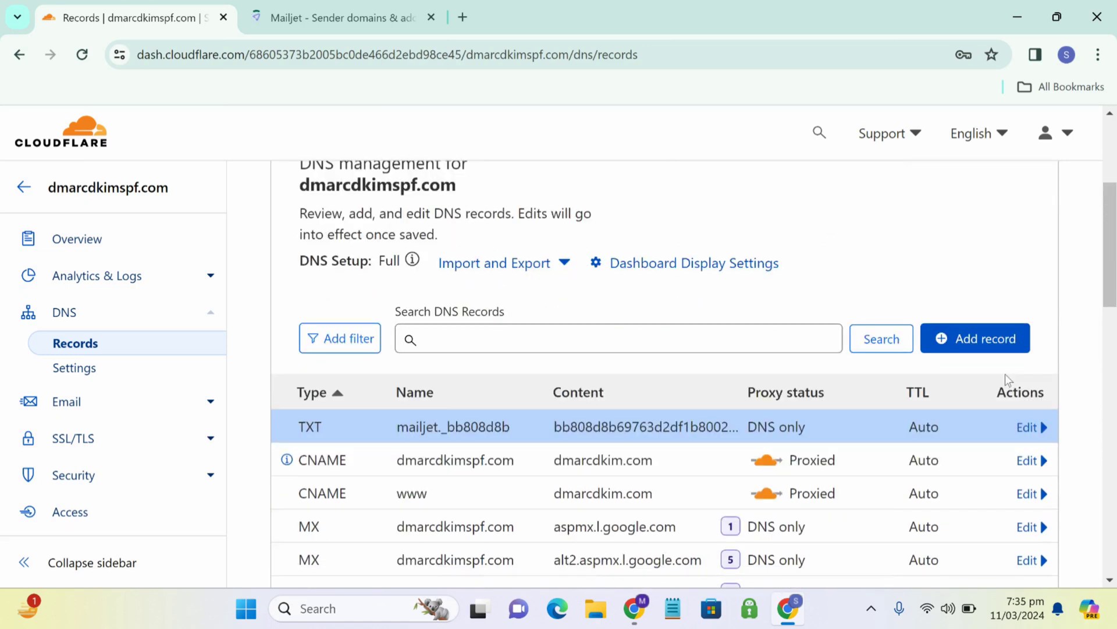
# Run Validate my domain under Option 2 so Mailjet confirms dmarcdkimspf.com
pyautogui.click(343, 17)
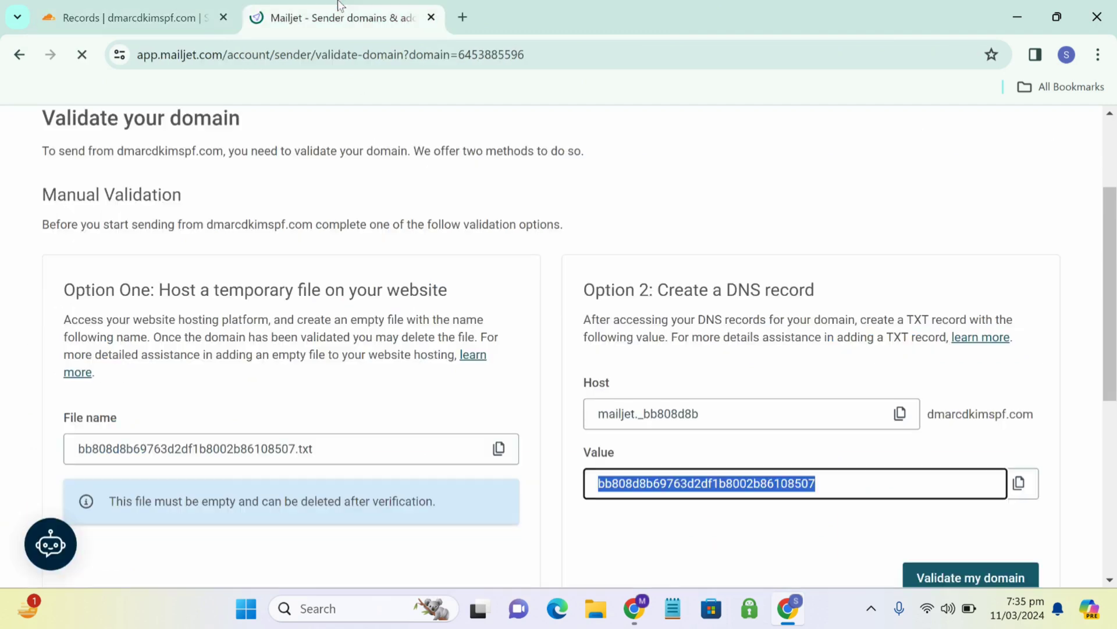
pyautogui.scroll(-3)
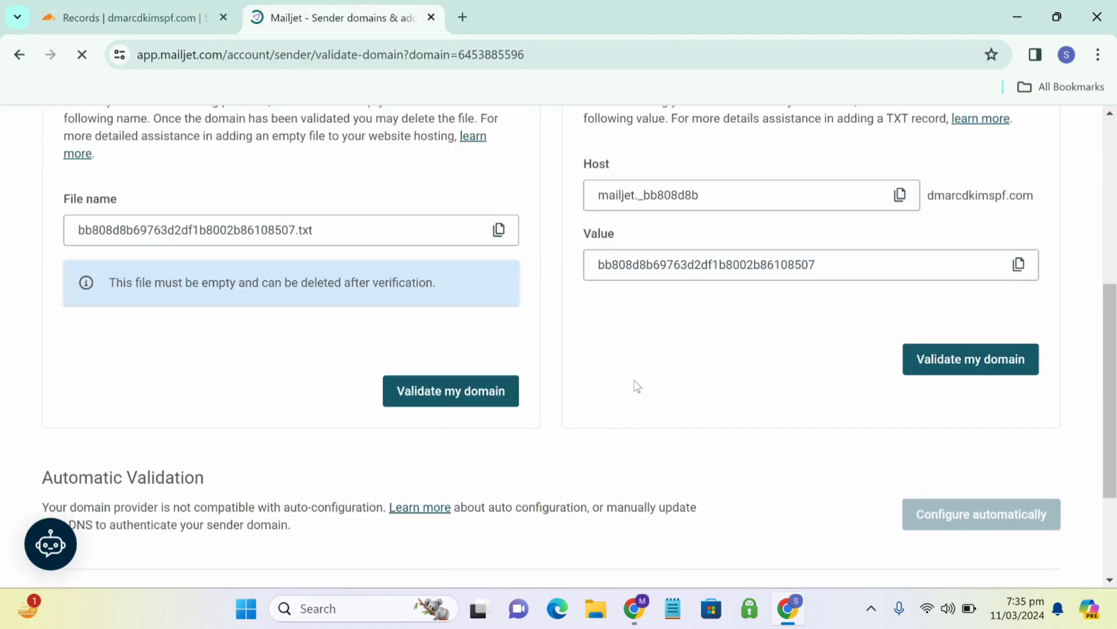
pyautogui.click(970, 358)
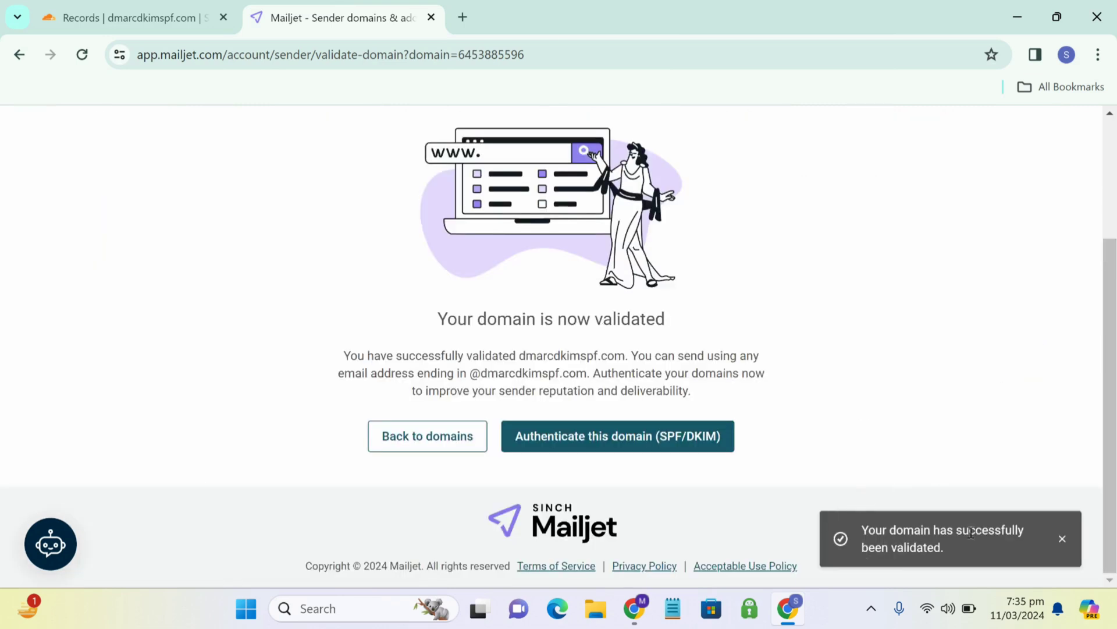
pyautogui.moveTo(1062, 538)
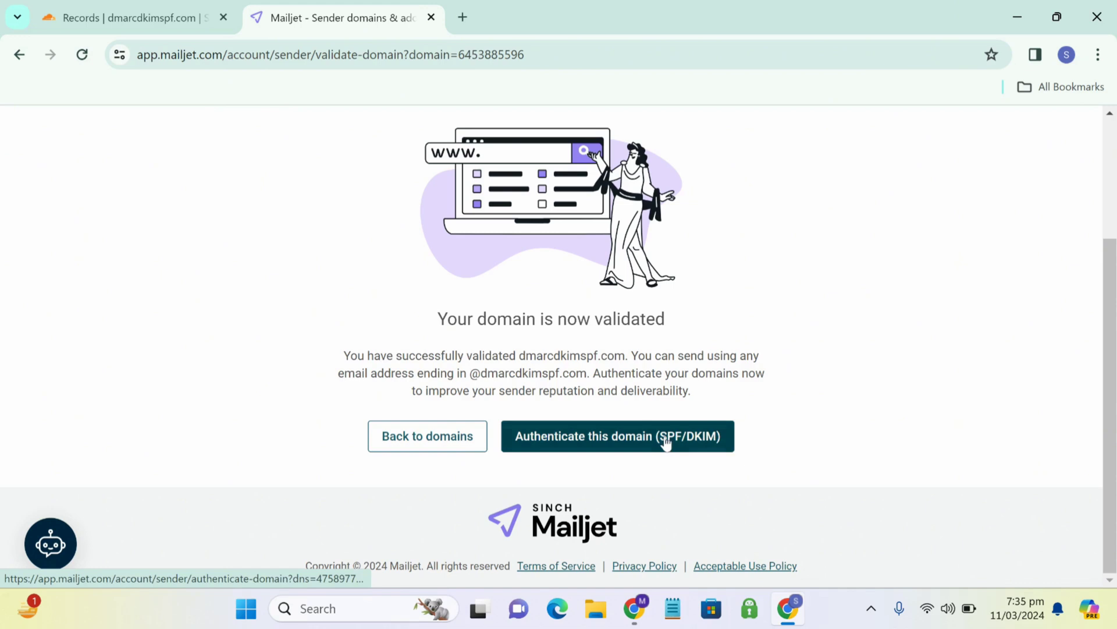
# Start SPF/DKIM authentication, copy the SPF host name and return to Cloudflare
pyautogui.click(617, 435)
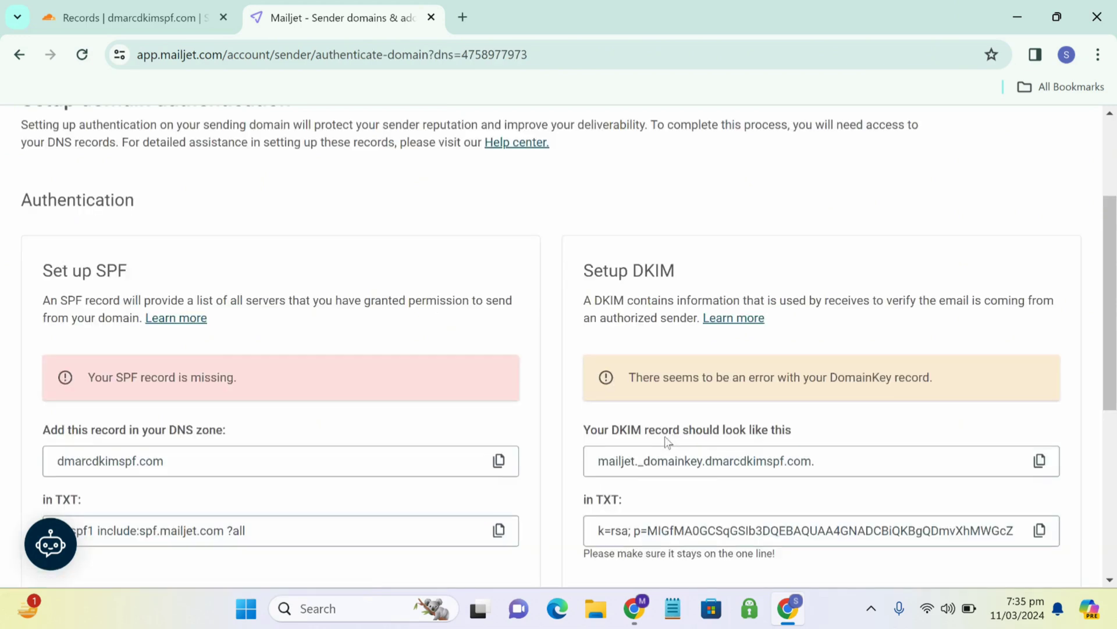
pyautogui.scroll(-3)
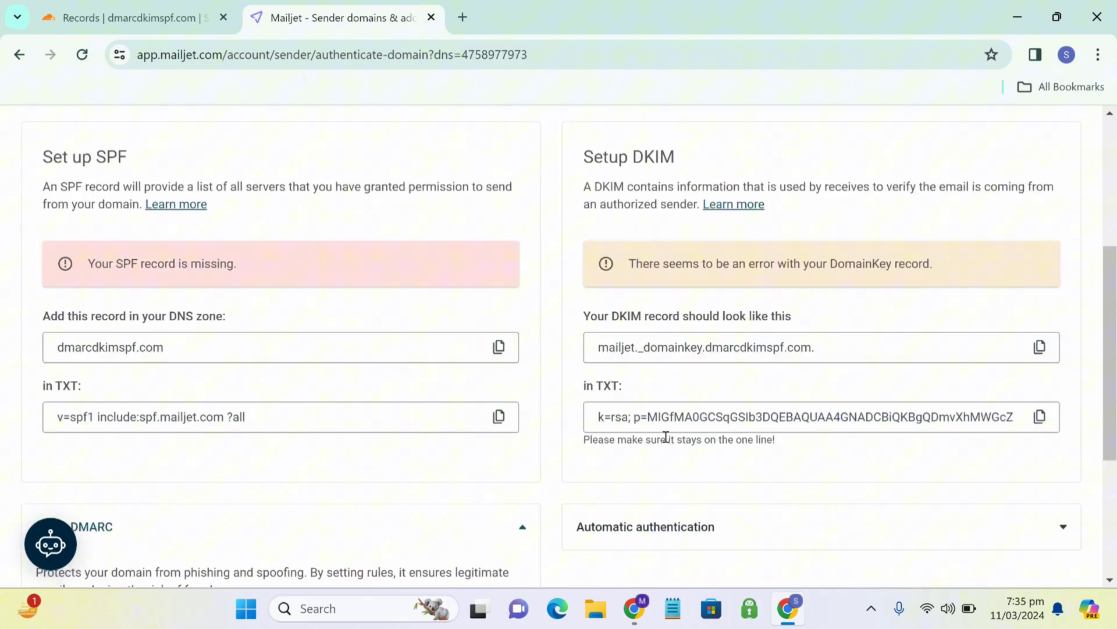
pyautogui.moveTo(152, 319)
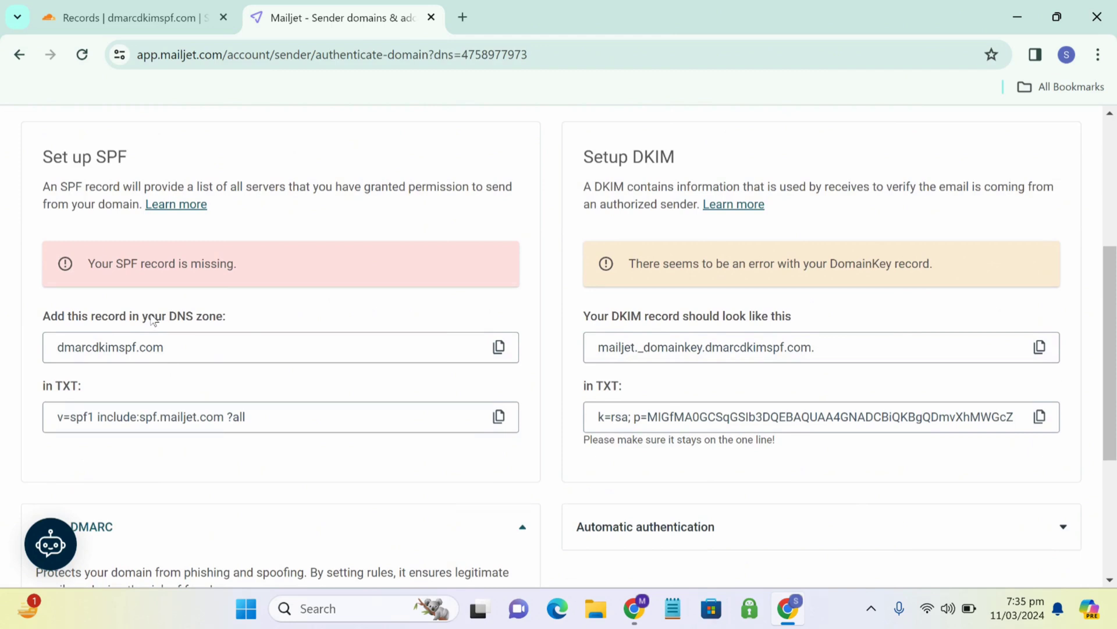
pyautogui.moveTo(499, 346)
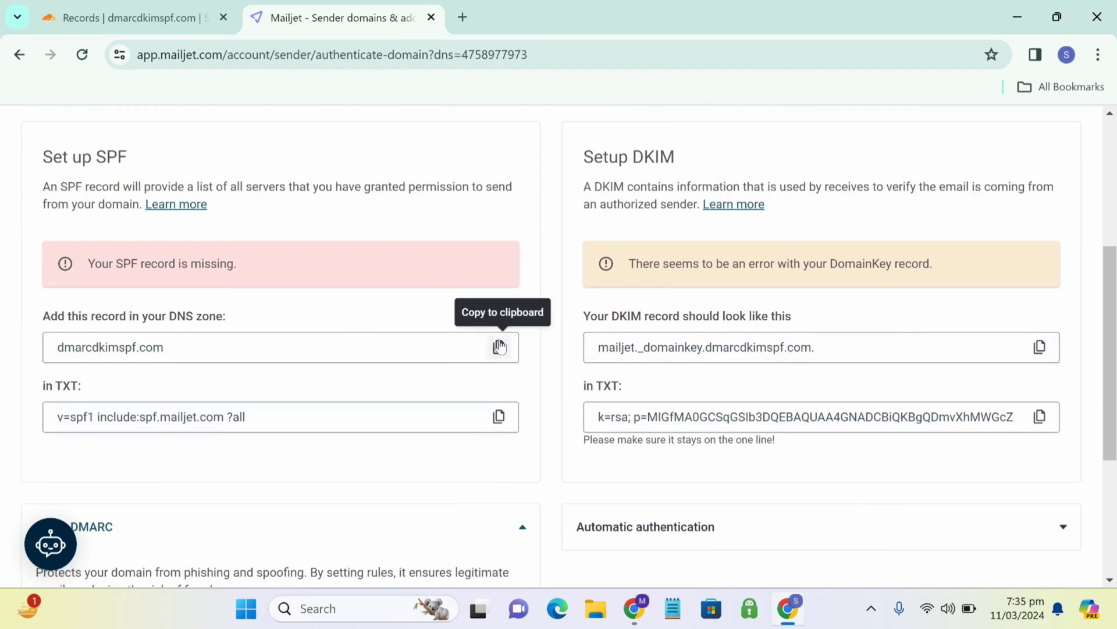
pyautogui.click(132, 18)
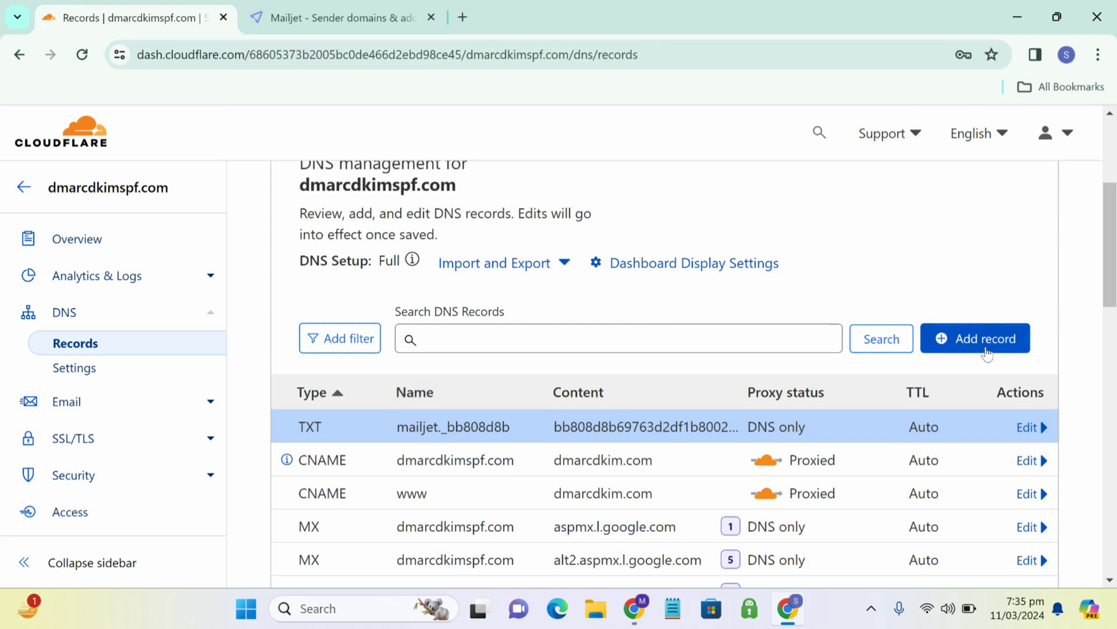
# Create a TXT record for dmarcdkimspf.com with content v=spf1 include:spf.mailjet.com ?all
pyautogui.click(975, 337)
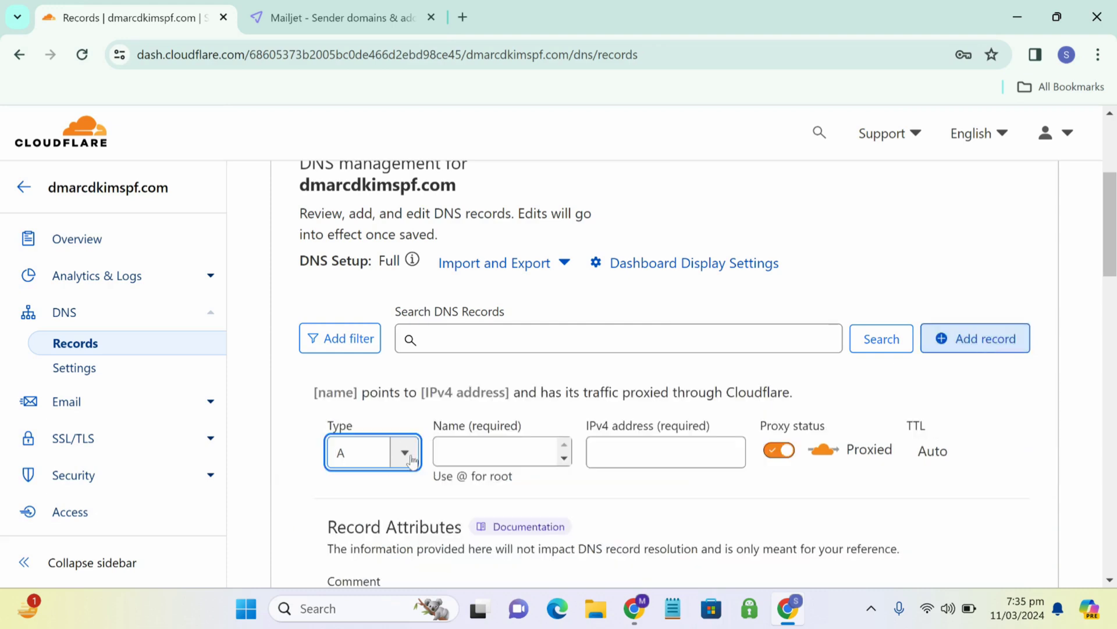
pyautogui.click(406, 451)
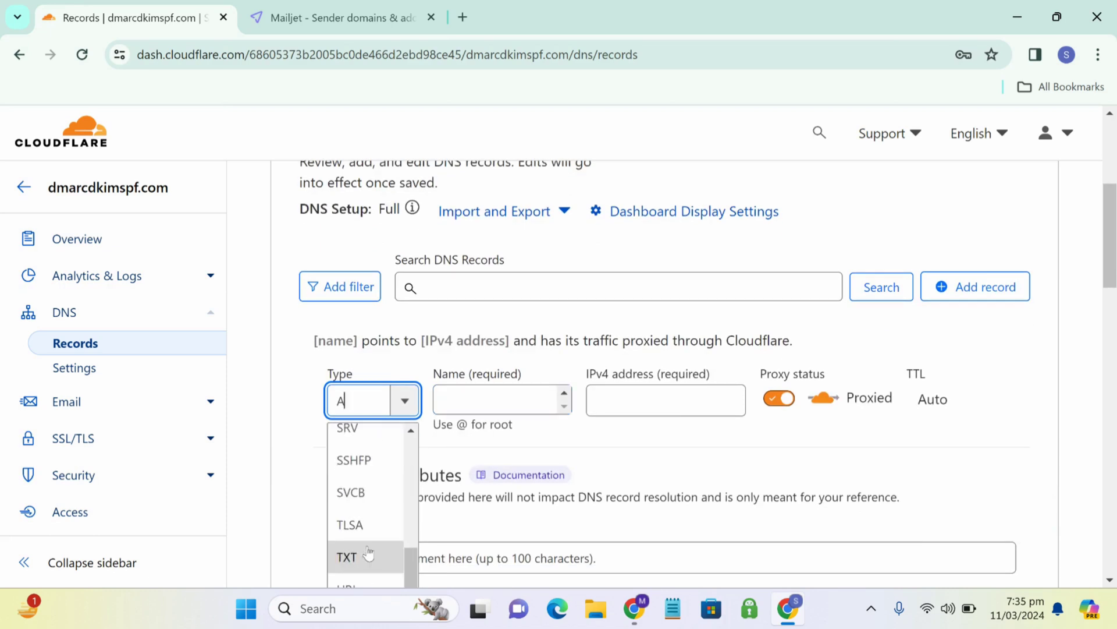
pyautogui.click(347, 557)
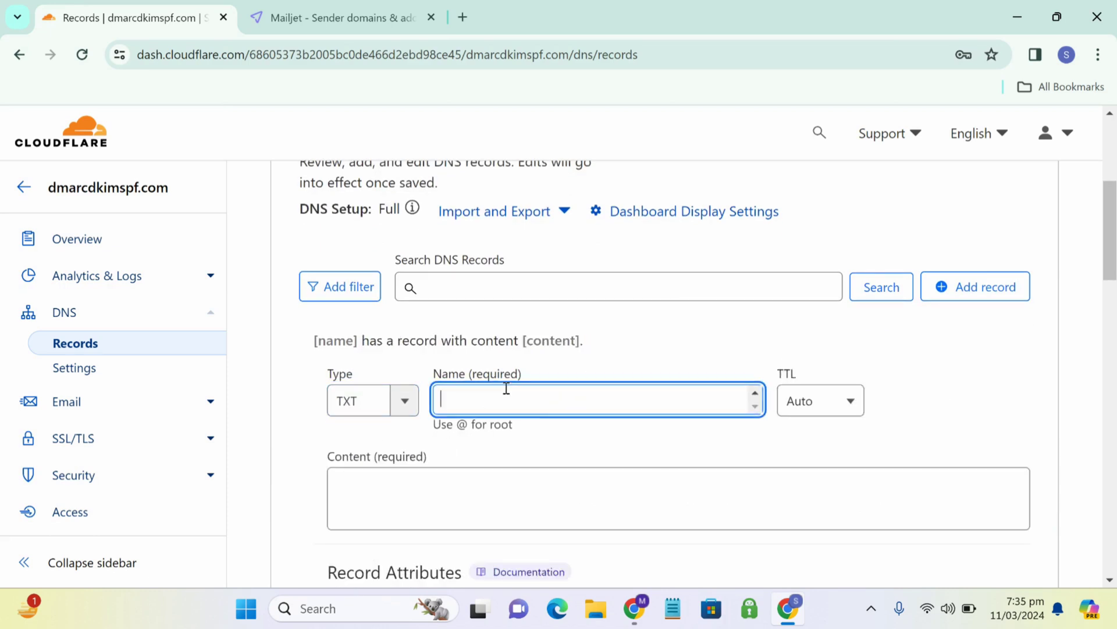
pyautogui.click(342, 18)
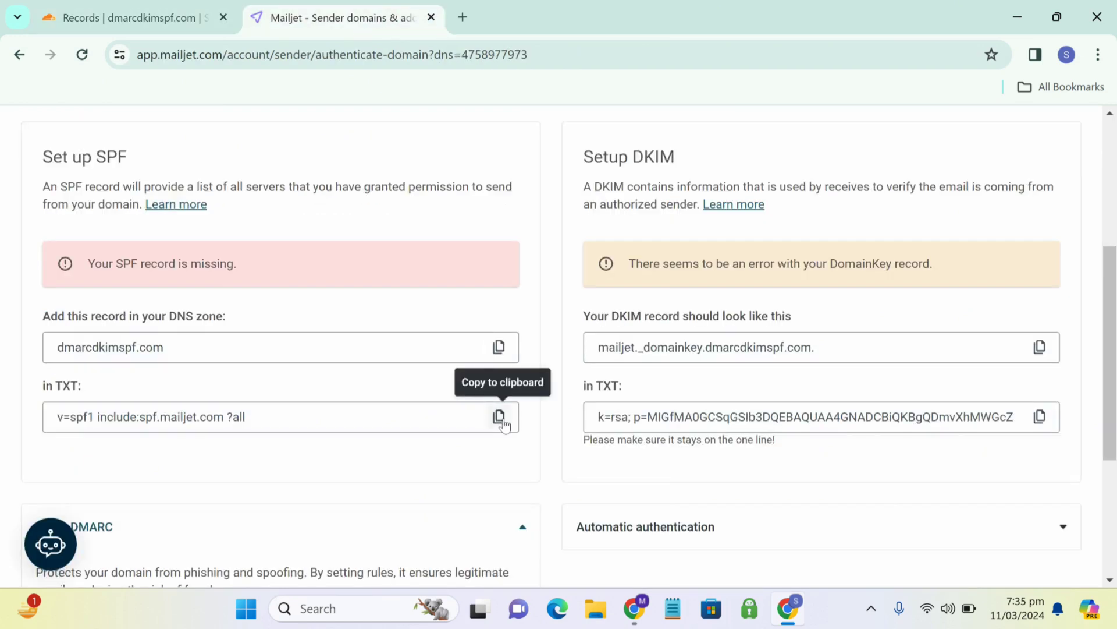
pyautogui.click(128, 17)
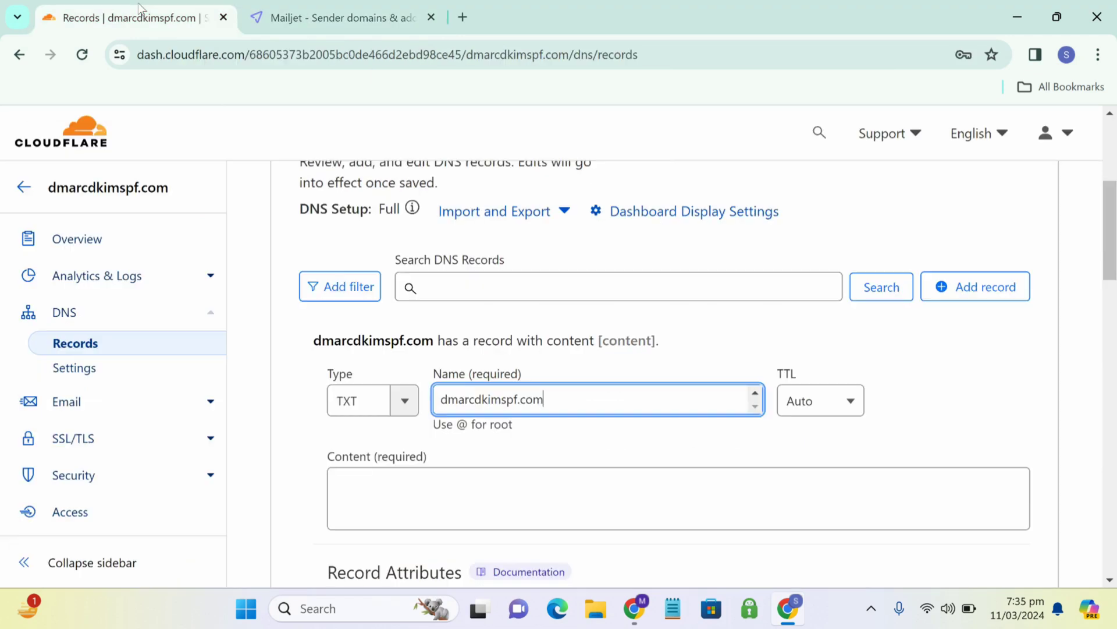
pyautogui.click(571, 498)
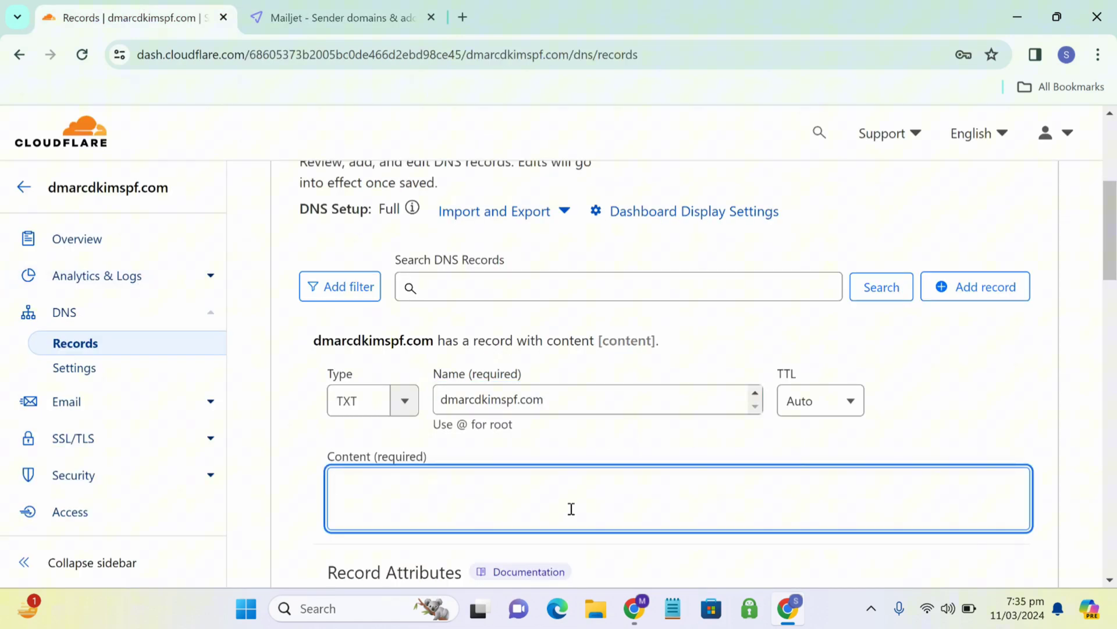
pyautogui.write('v=spf1 include:spf.mailjet.com ?all')
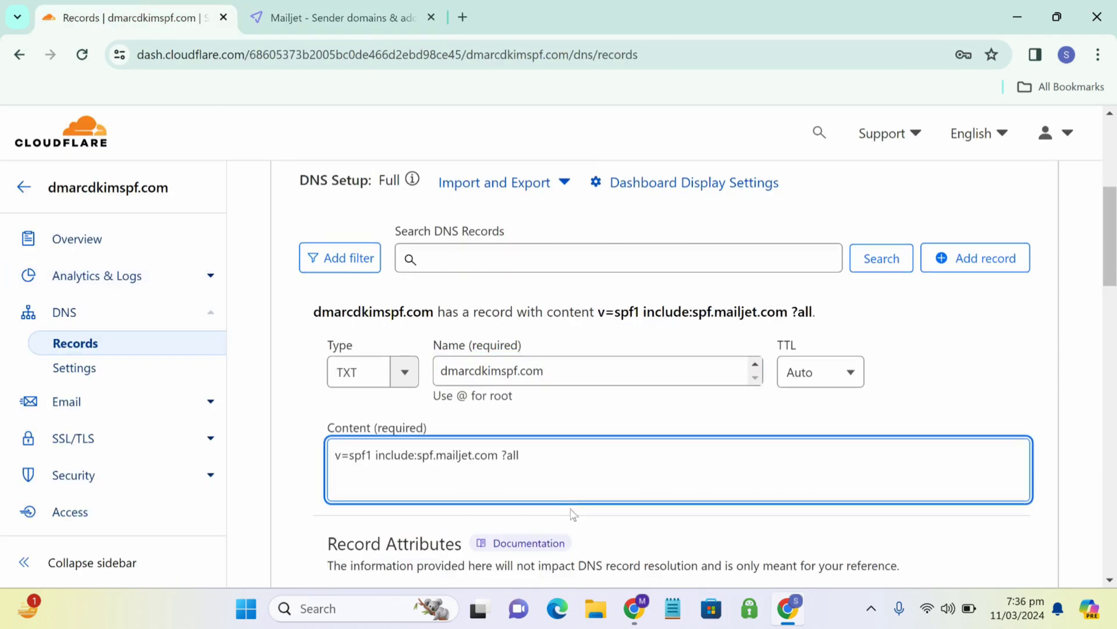
# Recheck Mailjet's SPF values and save the SPF TXT record
pyautogui.scroll(-3)
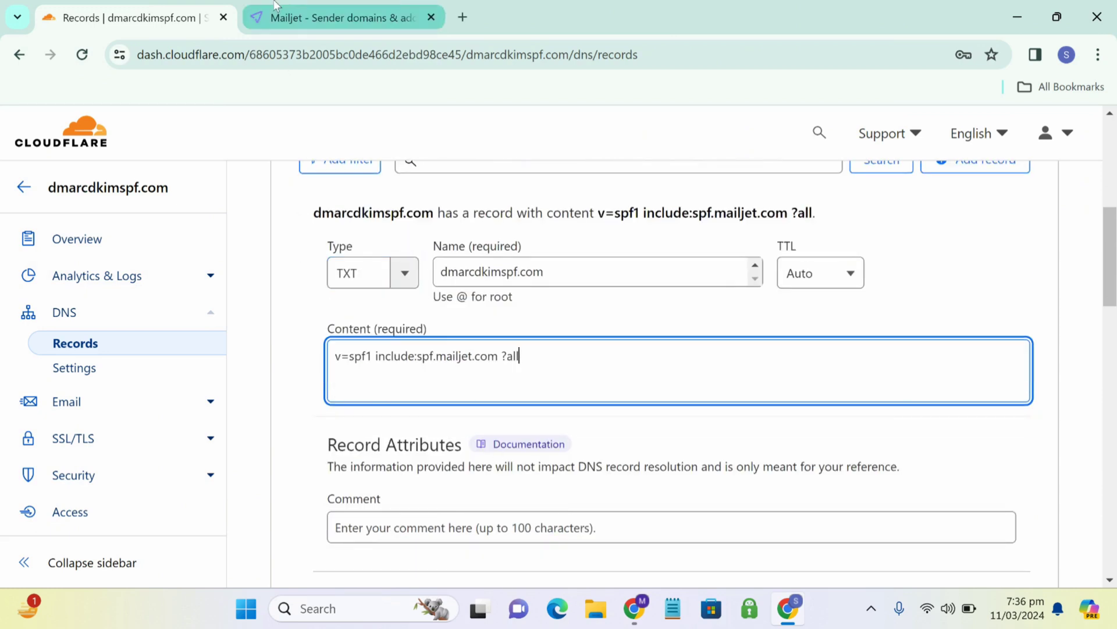
pyautogui.click(343, 17)
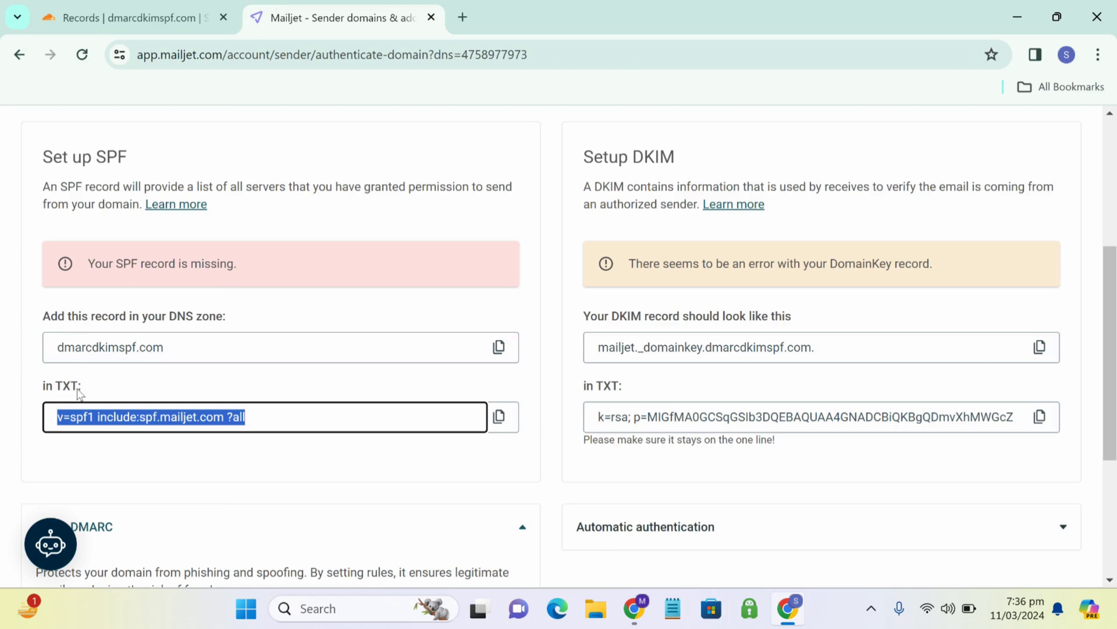
pyautogui.moveTo(597, 388)
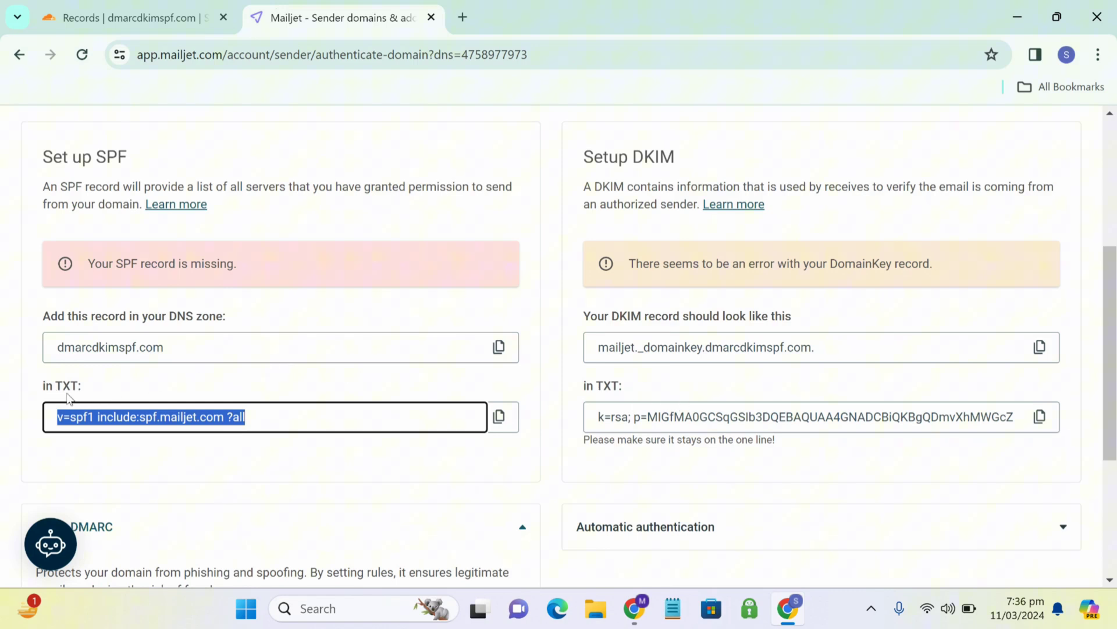
pyautogui.click(128, 17)
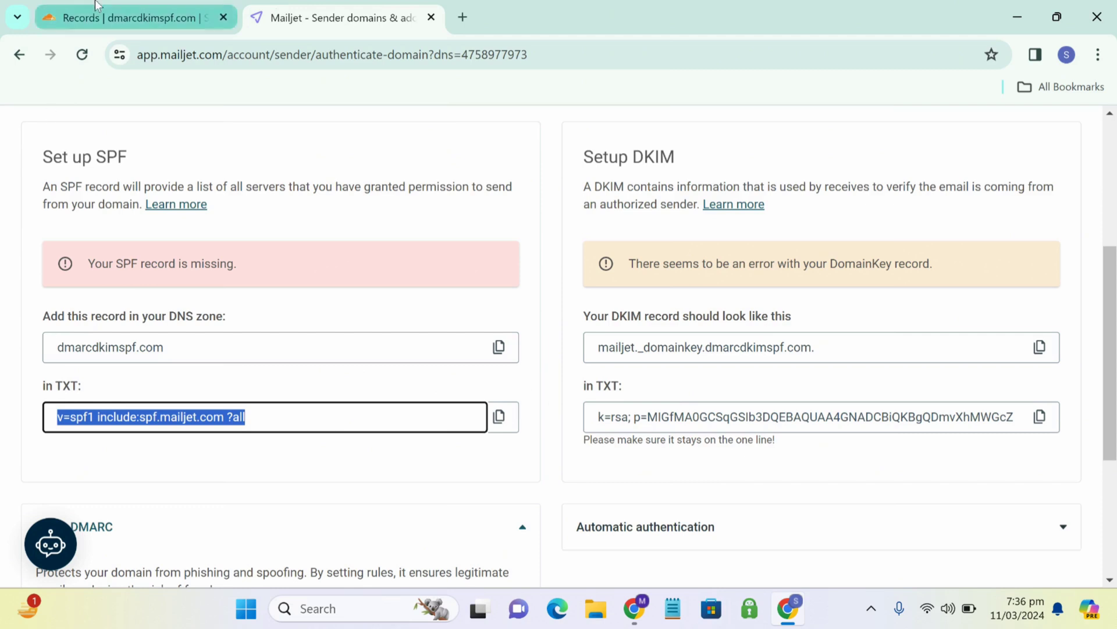
pyautogui.click(129, 17)
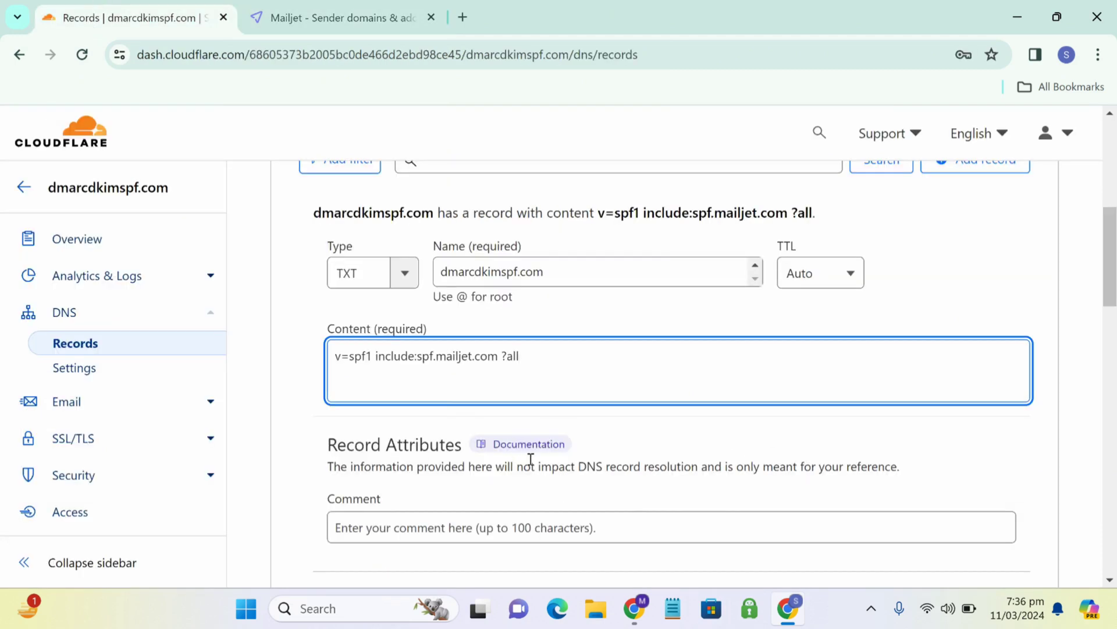
pyautogui.scroll(-3)
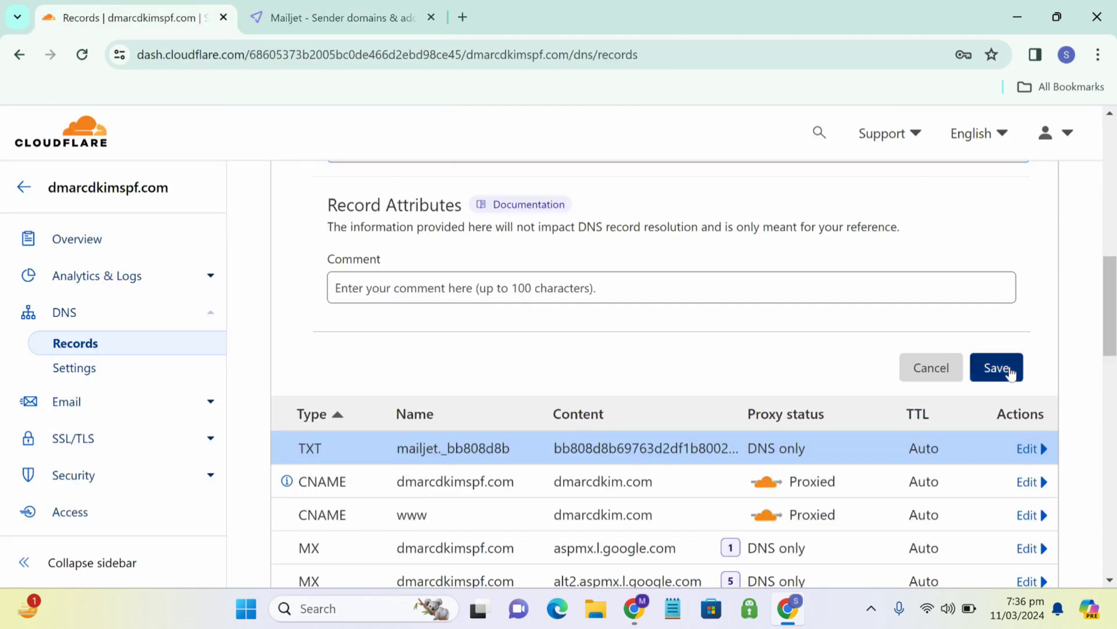
pyautogui.click(996, 367)
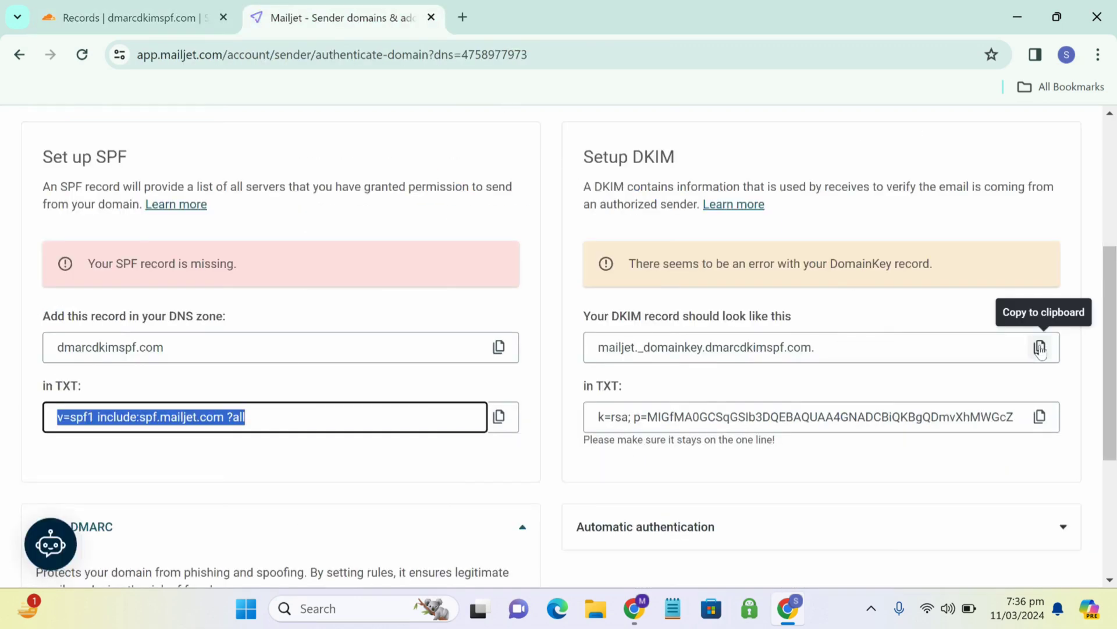
# Add TXT record mailjet._domainkey.dmarcdkimspf.com. holding Mailjet's DKIM key and save it
pyautogui.click(129, 17)
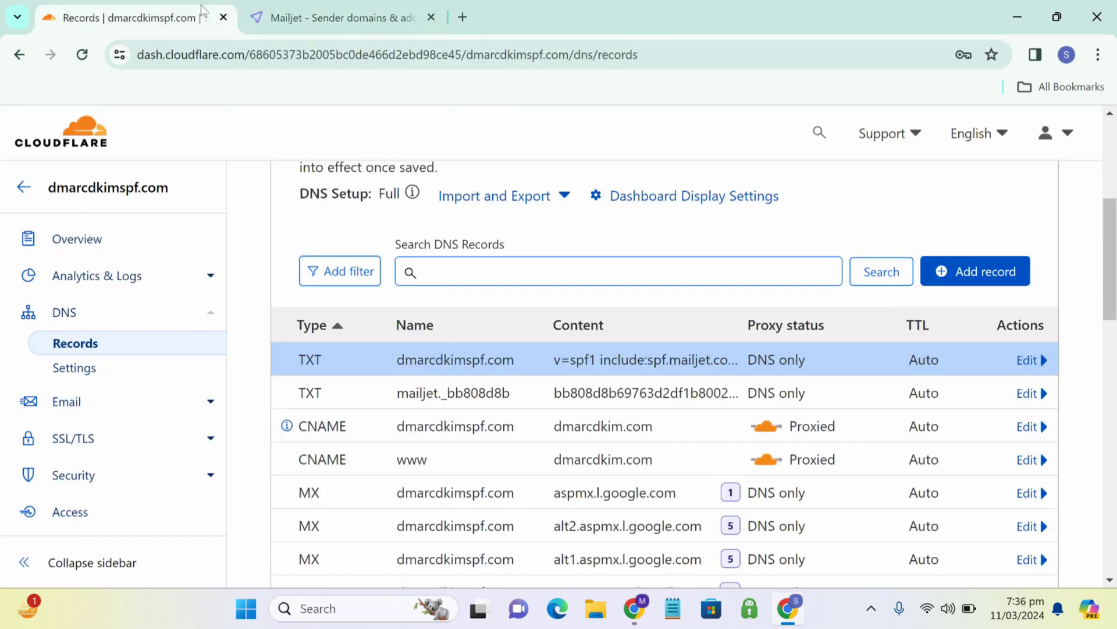
pyautogui.click(974, 270)
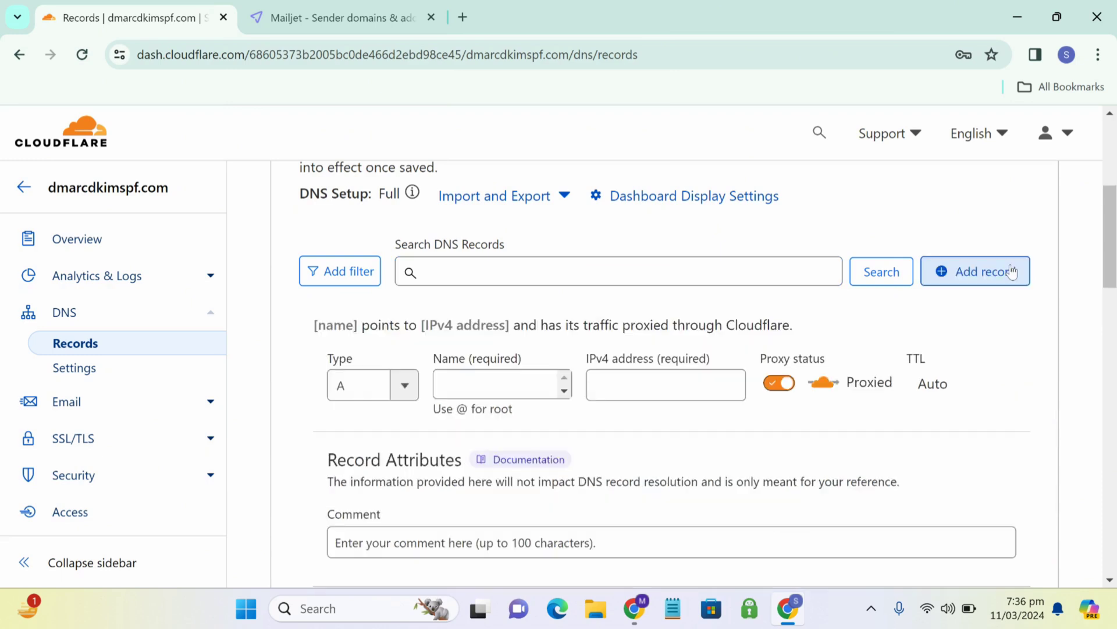
pyautogui.click(372, 385)
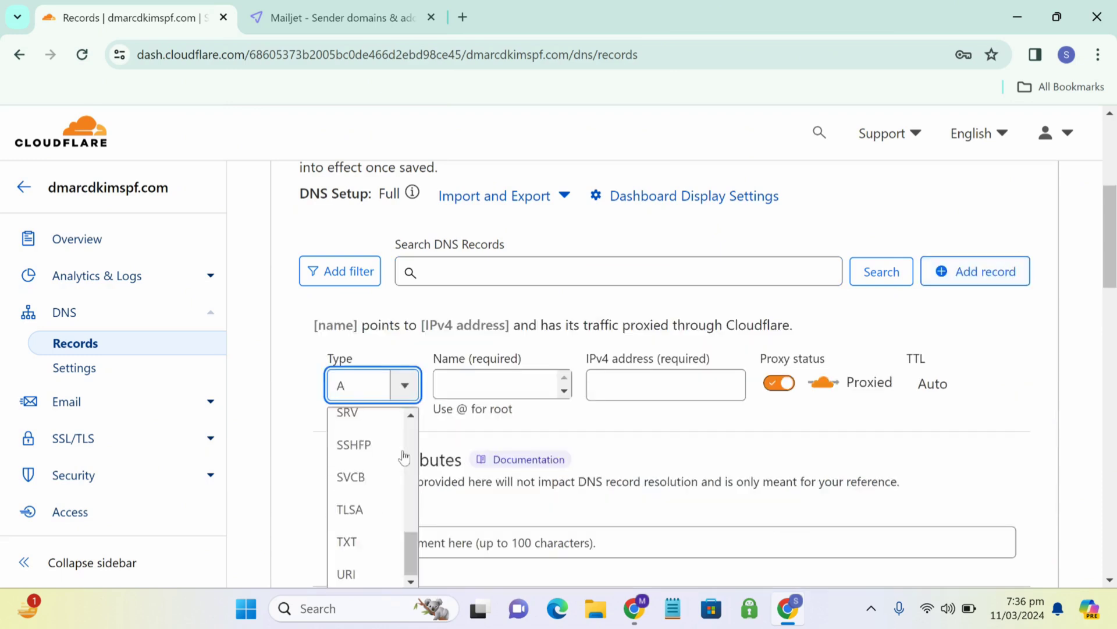
pyautogui.click(347, 541)
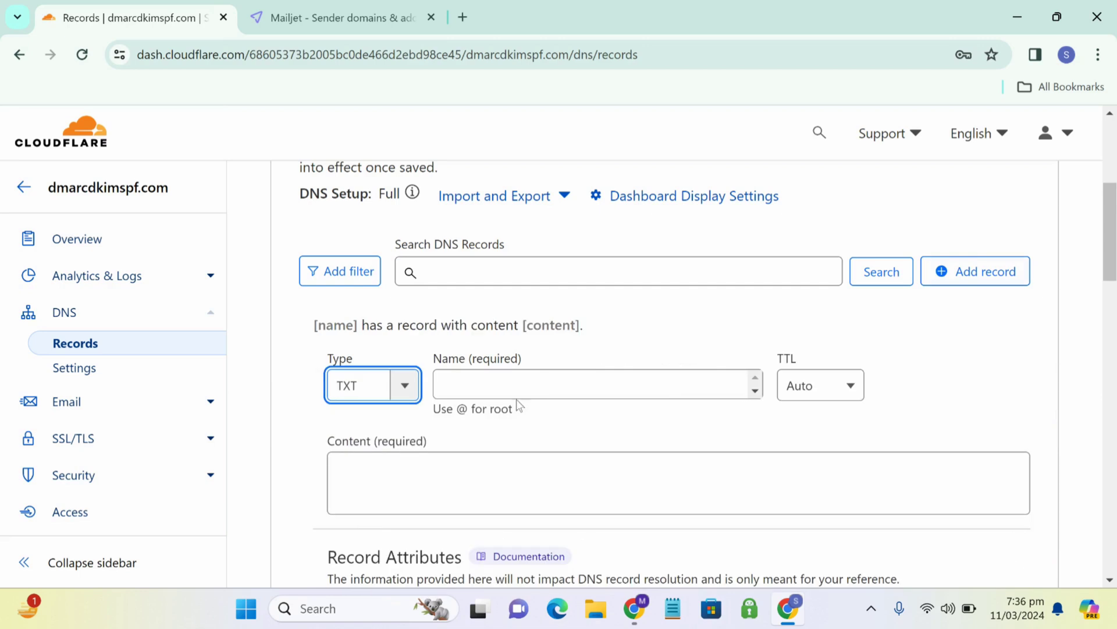
pyautogui.write('mailjet._domainkey.dmarcdkimspf.com.')
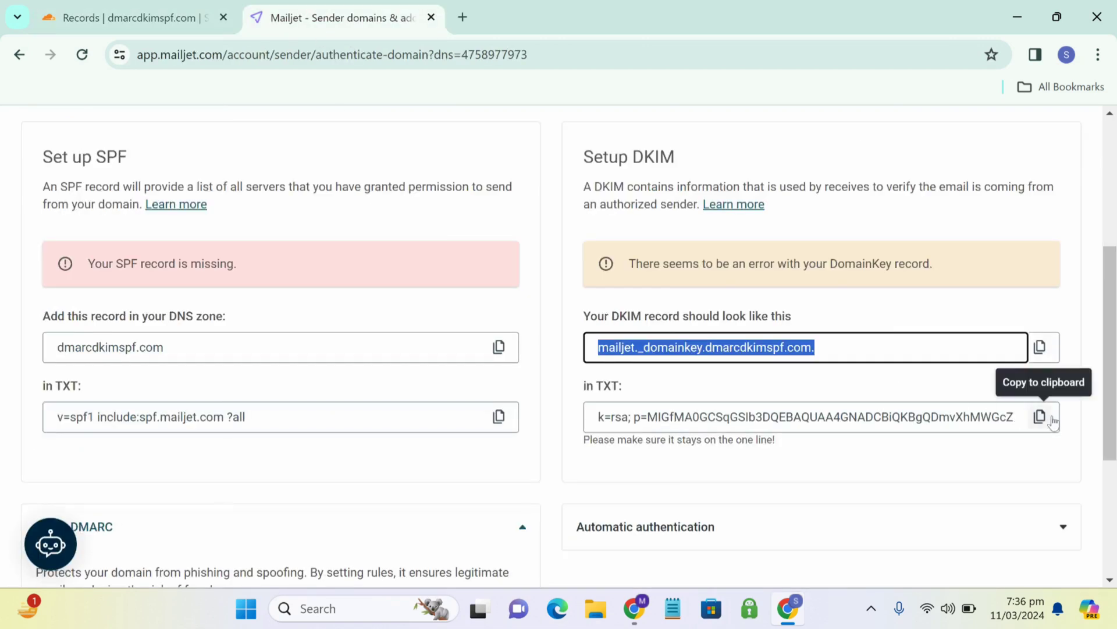
pyautogui.click(128, 16)
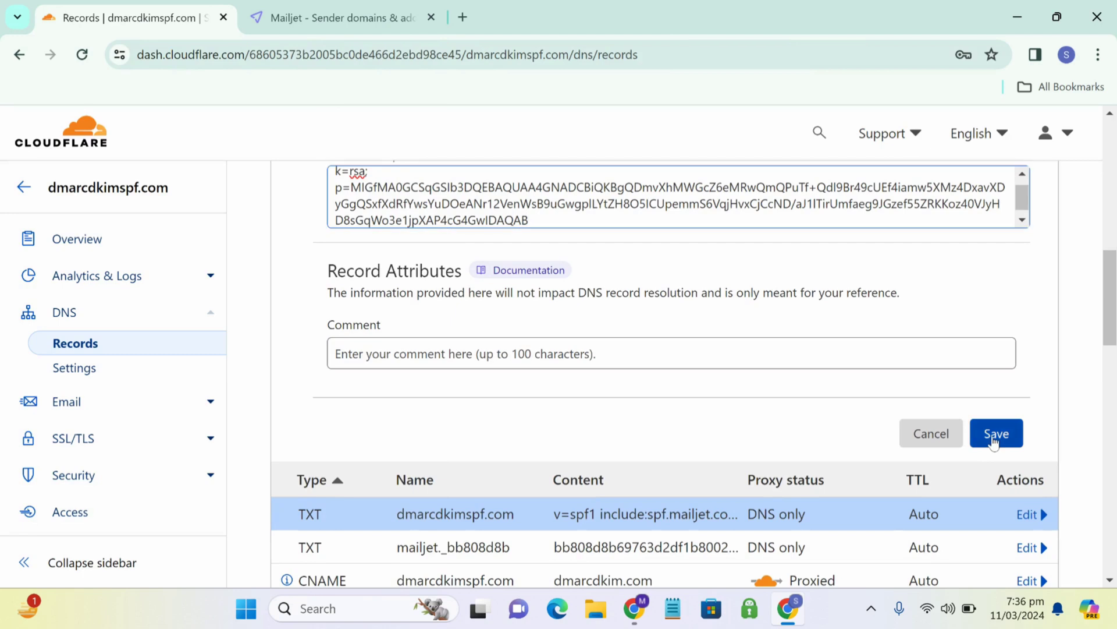
pyautogui.click(996, 433)
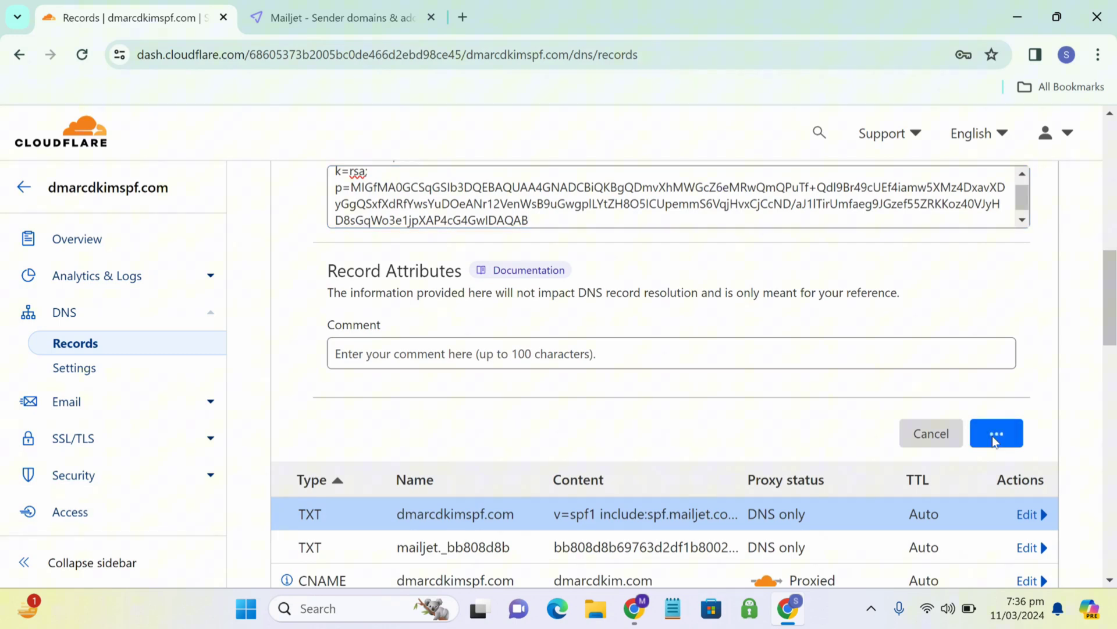
pyautogui.click(995, 433)
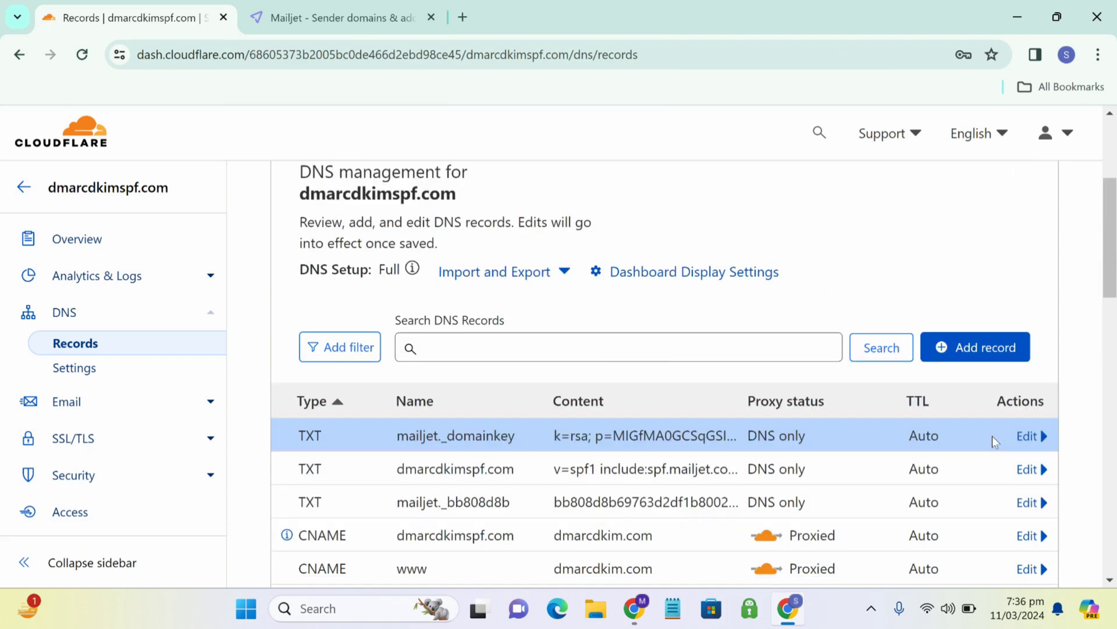
pyautogui.scroll(-3)
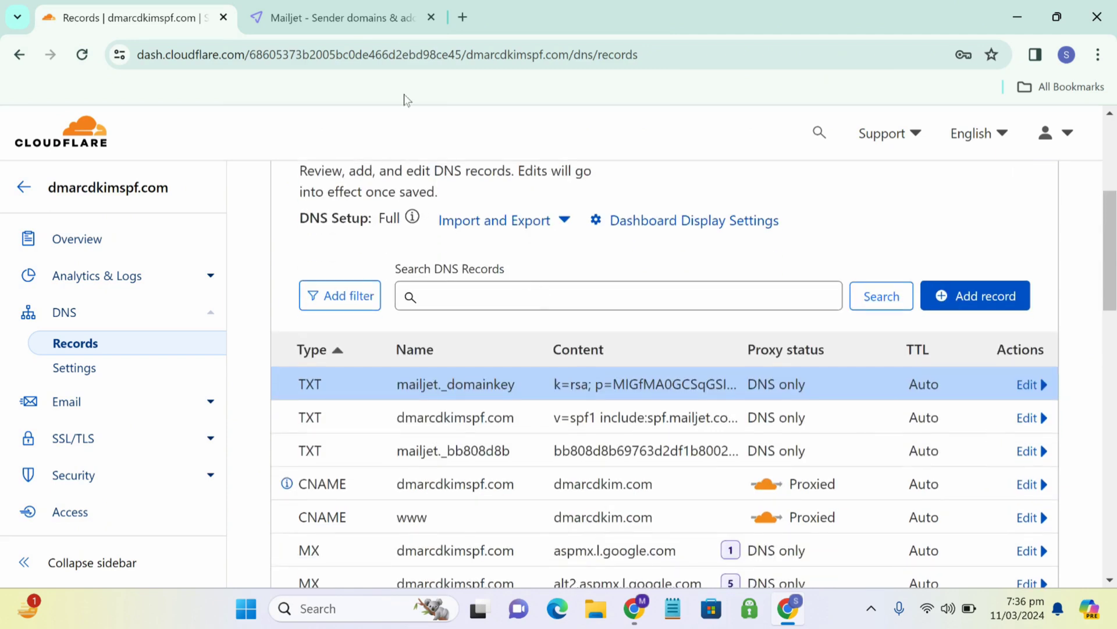
# Refresh Mailjet's domain authentication check so SPF and DKIM report as good
pyautogui.click(342, 17)
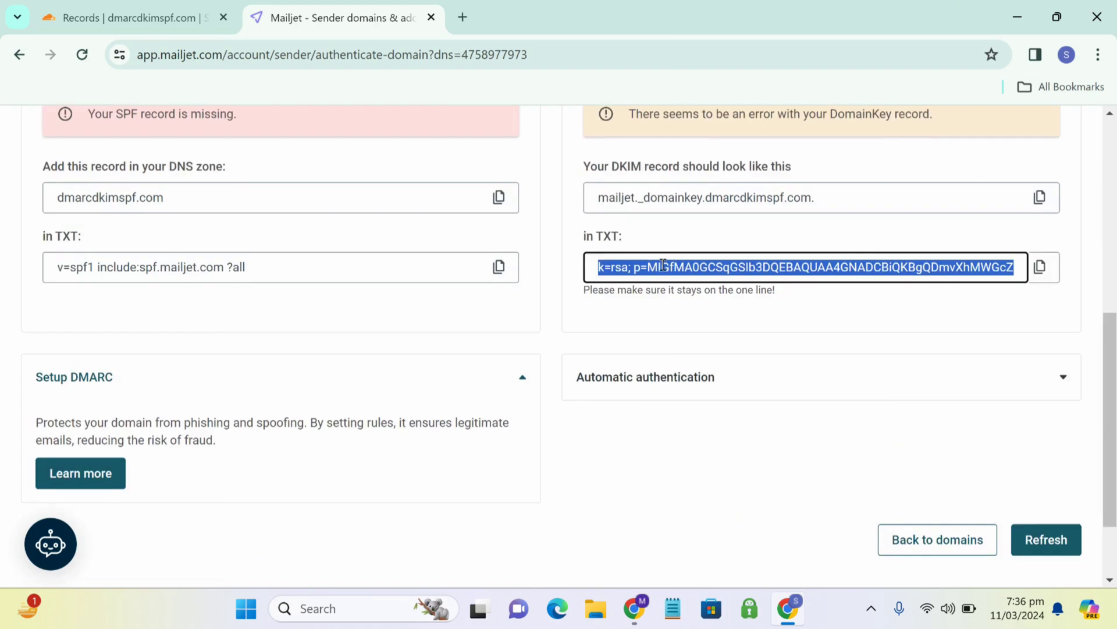
pyautogui.scroll(-3)
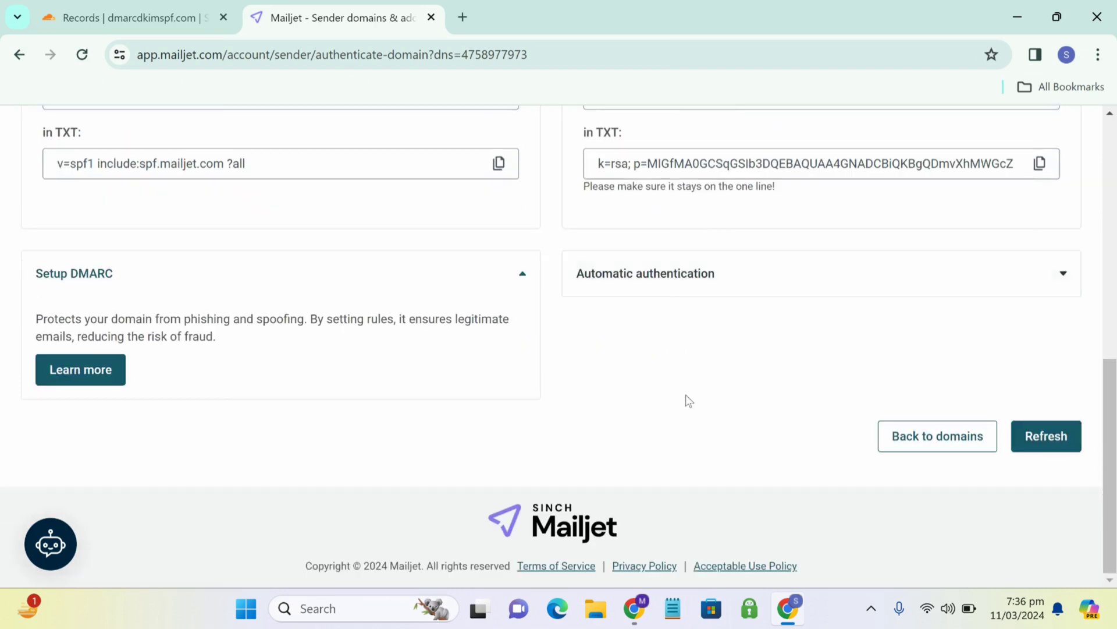
pyautogui.click(1046, 435)
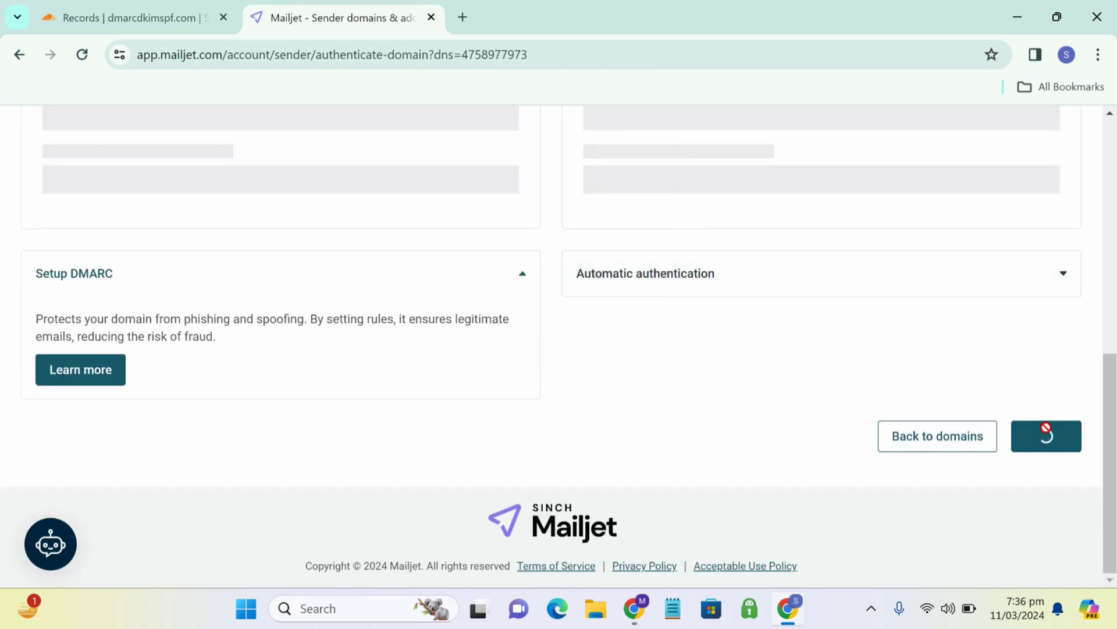
pyautogui.scroll(3)
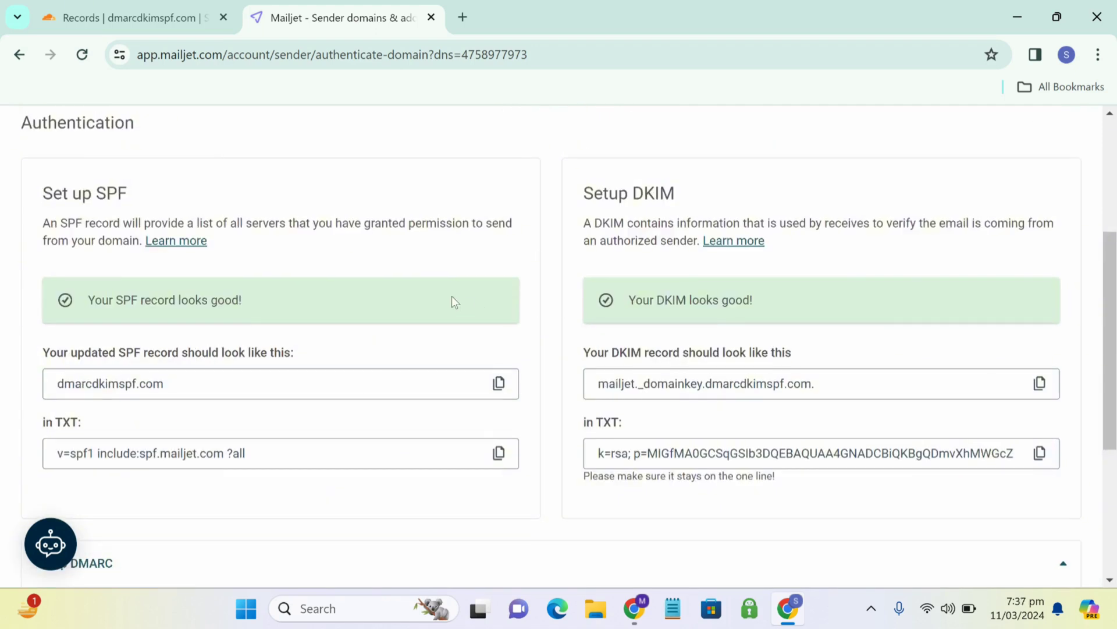
pyautogui.moveTo(159, 304)
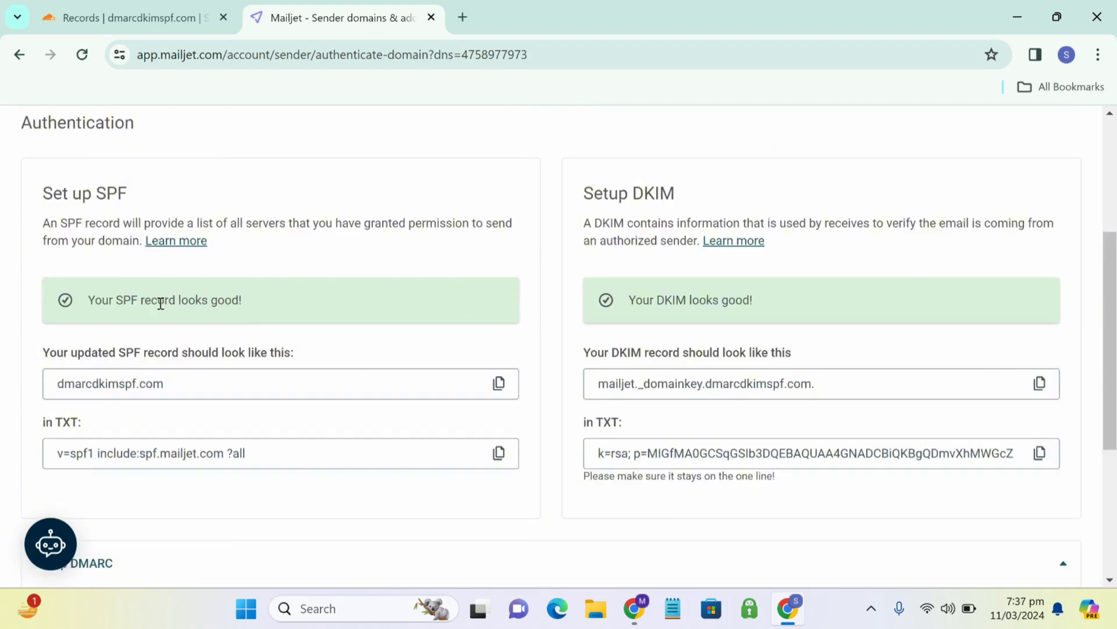
pyautogui.moveTo(424, 335)
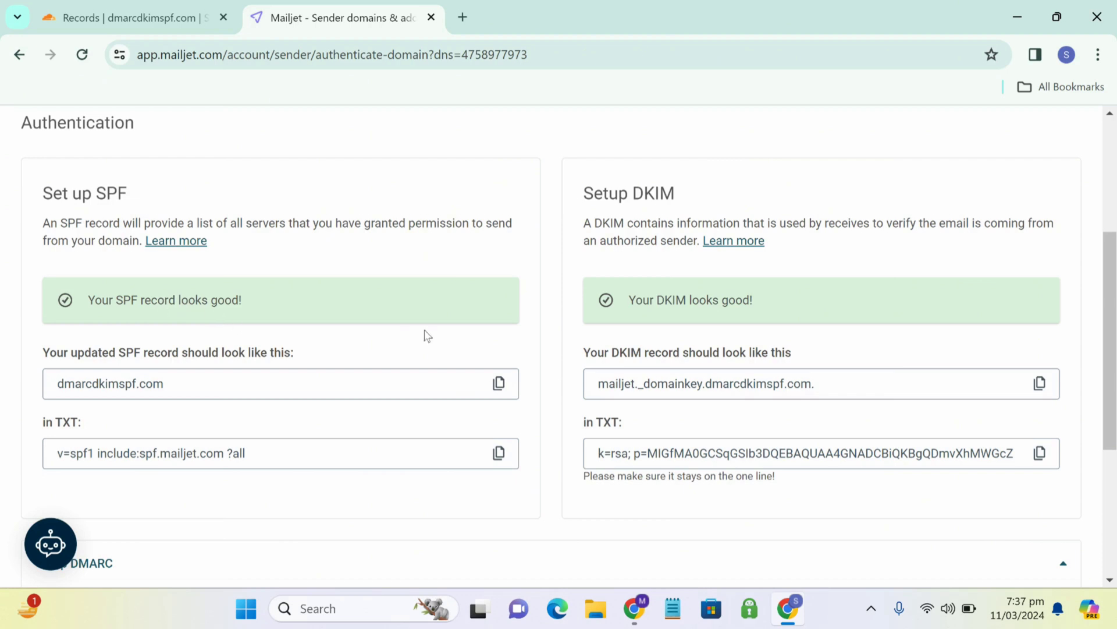
pyautogui.scroll(-3)
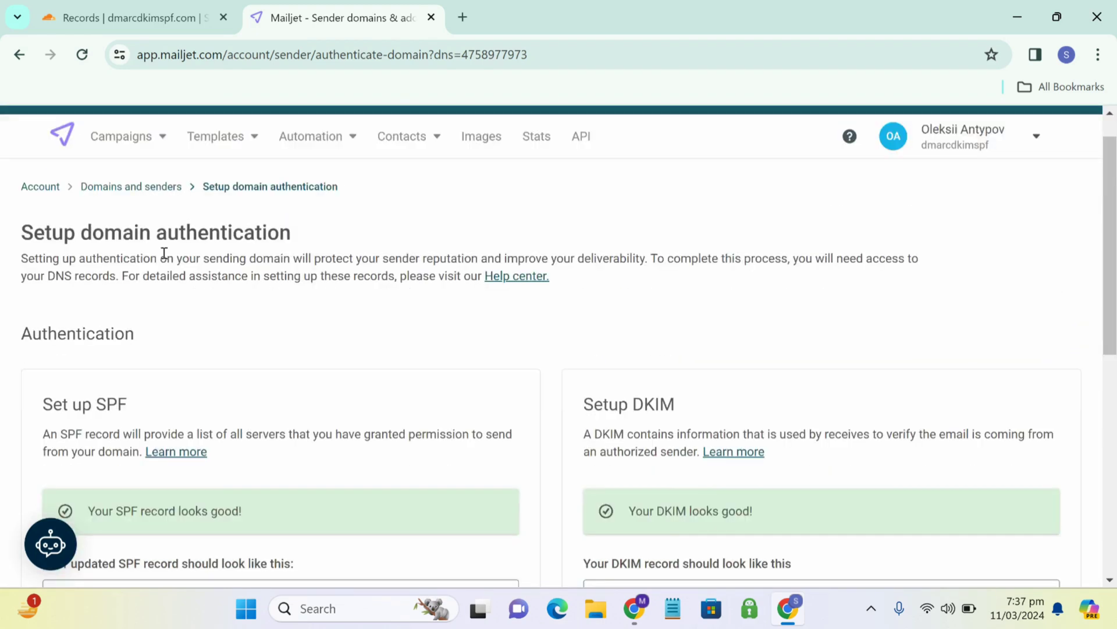
# Return to Domains and senders, confirm dmarcdkimspf.com is Active, then view SPF/DKIM status
pyautogui.click(131, 186)
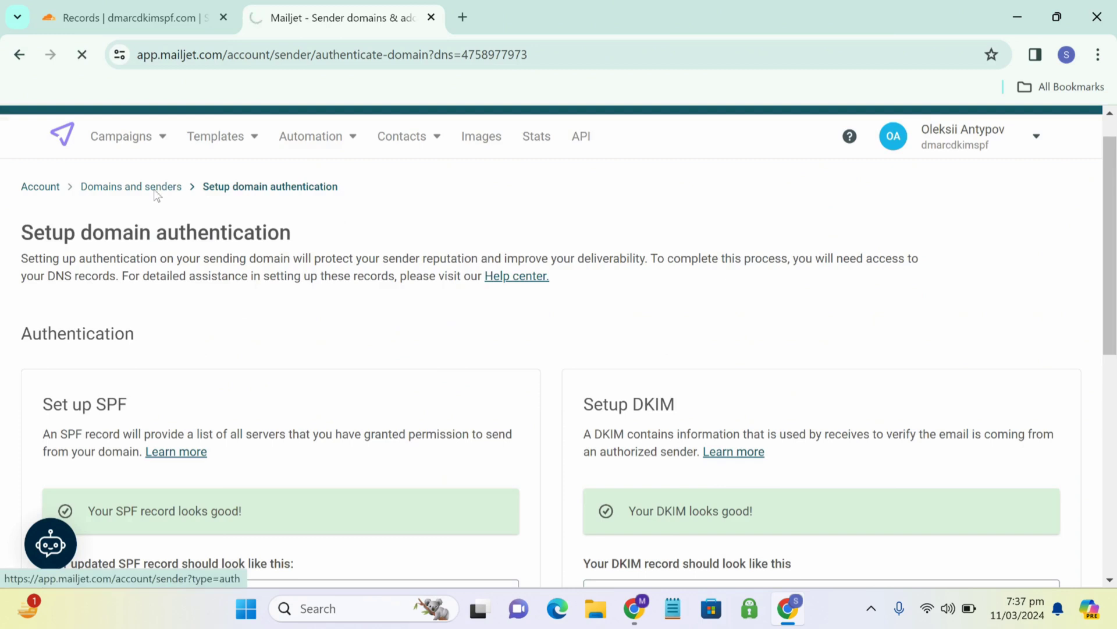
pyautogui.click(130, 186)
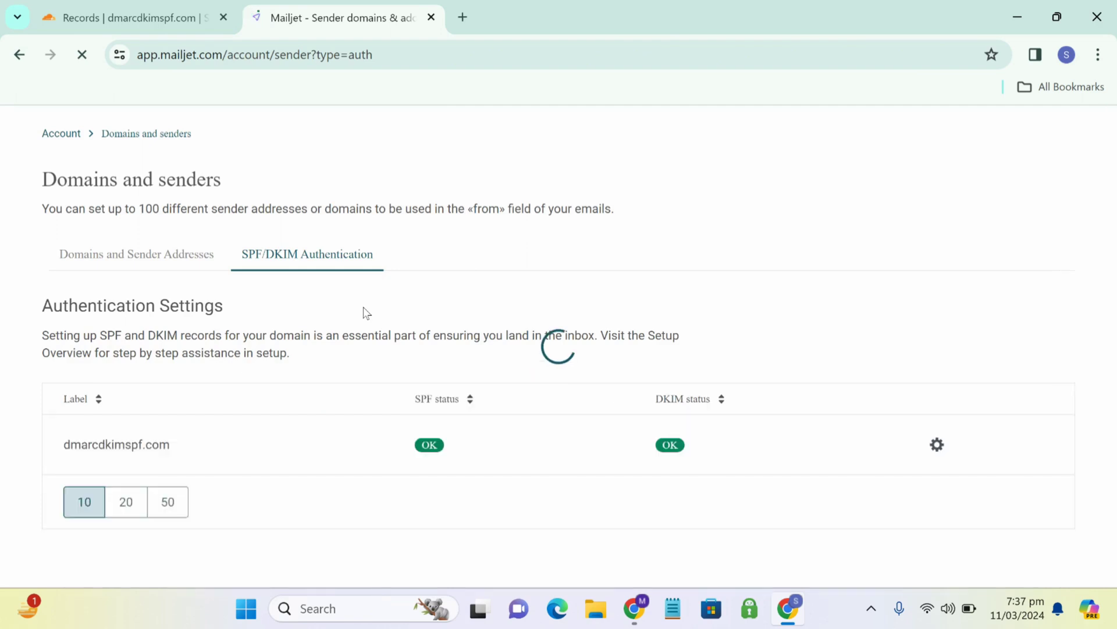
pyautogui.scroll(-3)
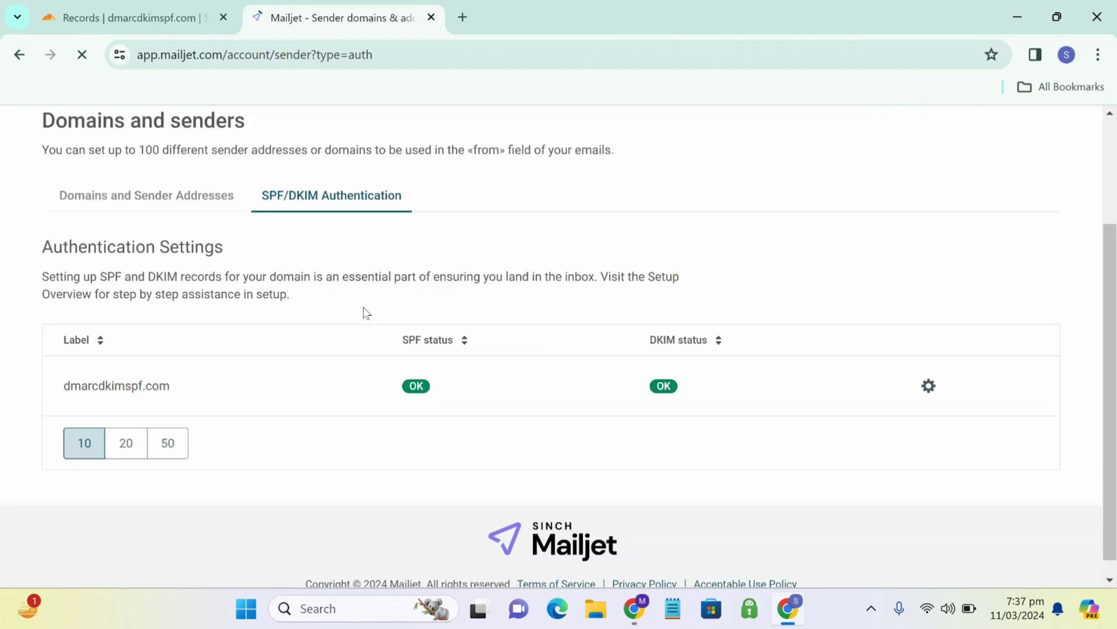
pyautogui.click(145, 196)
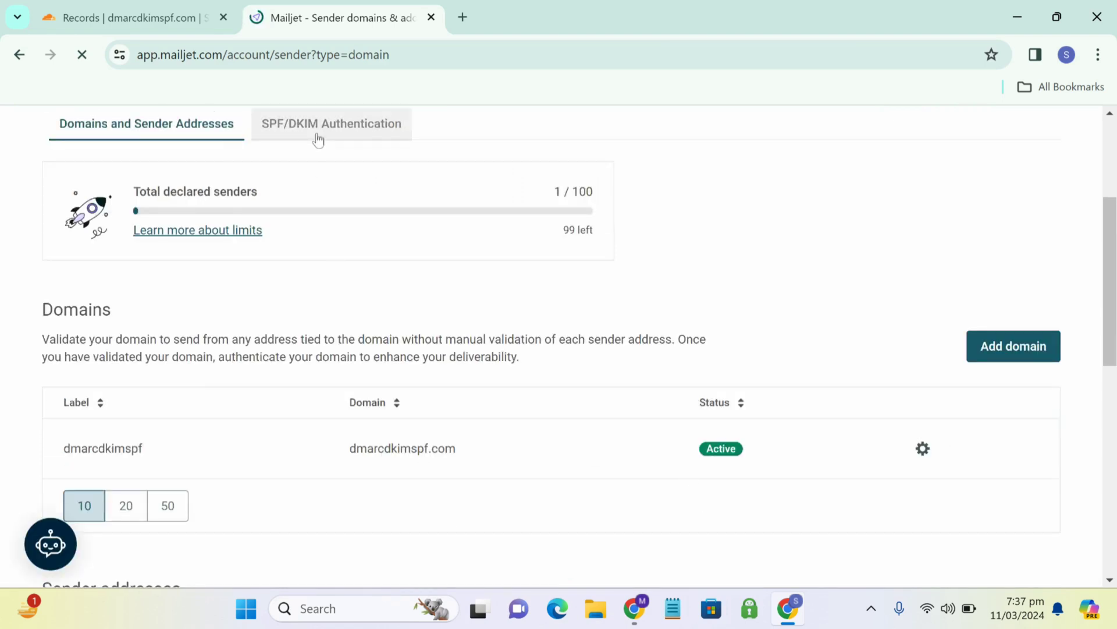
pyautogui.click(331, 124)
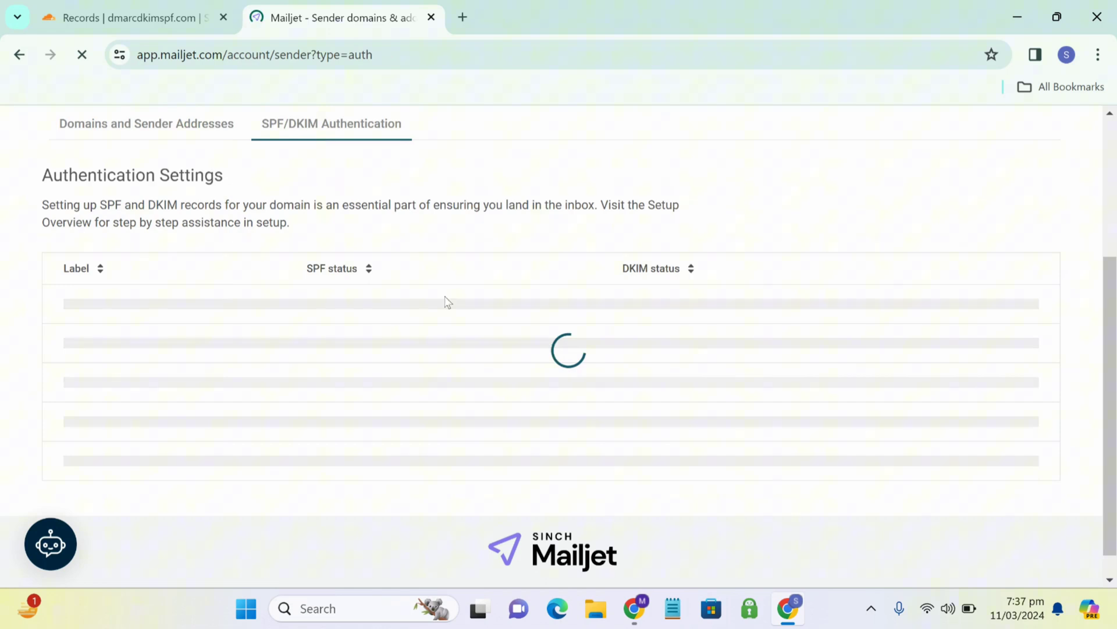